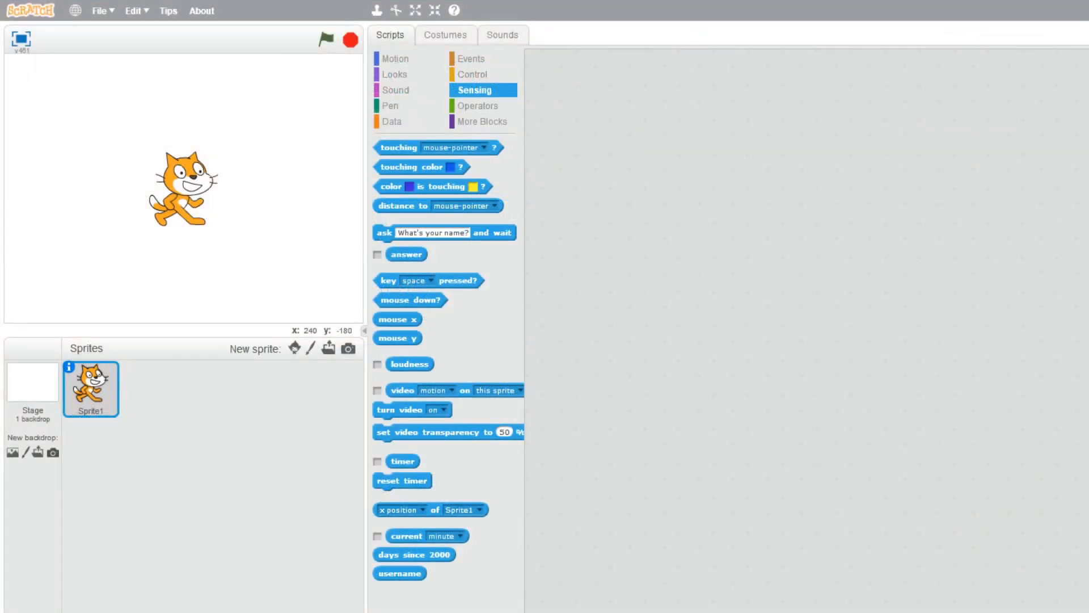
pyautogui.moveTo(733, 479)
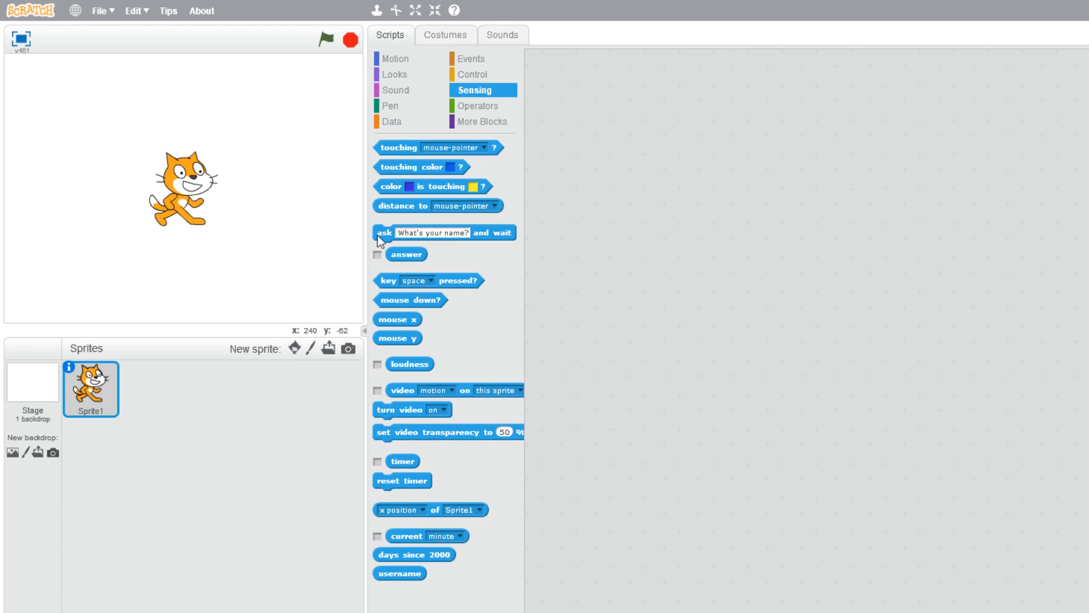
# Step: Place an 'ask and wait' block for the name with a spare 'answer' value beside it
pyautogui.moveTo(385, 233); pyautogui.dragTo(576, 218)
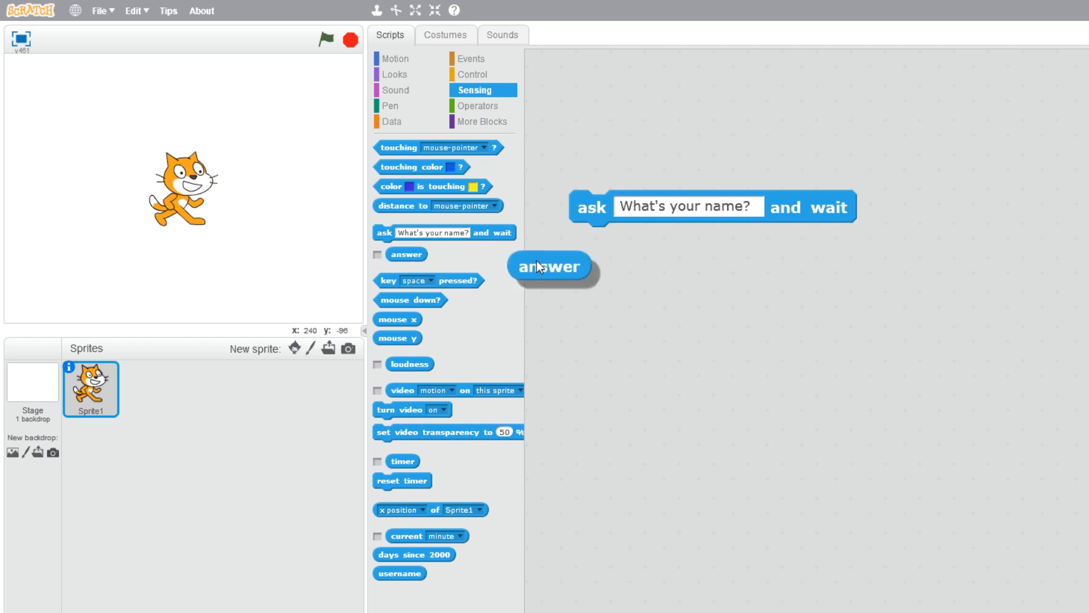
pyautogui.moveTo(549, 266); pyautogui.dragTo(639, 265)
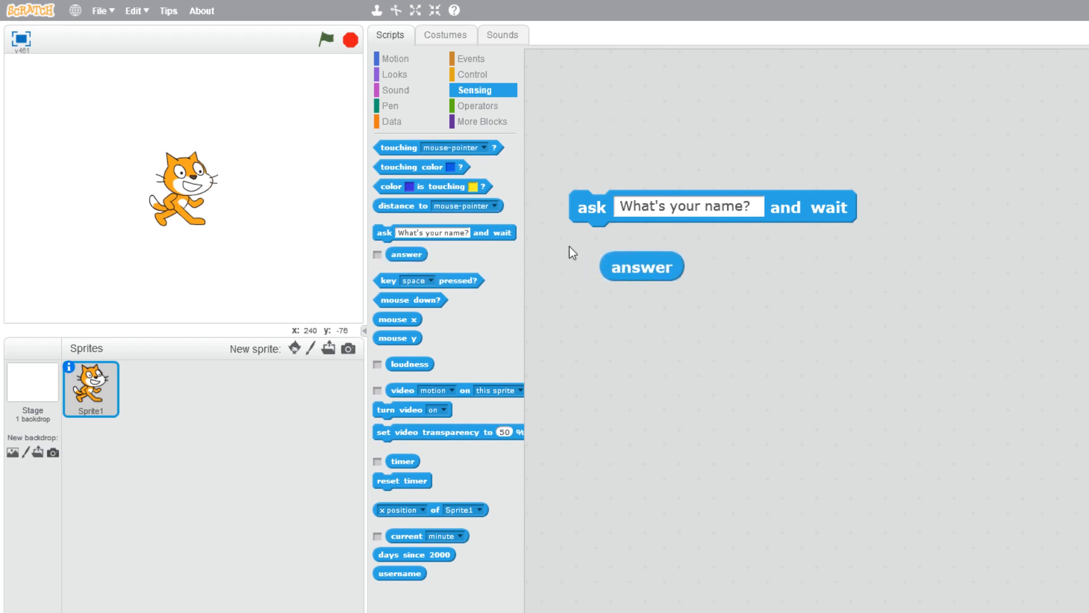
pyautogui.moveTo(814, 239)
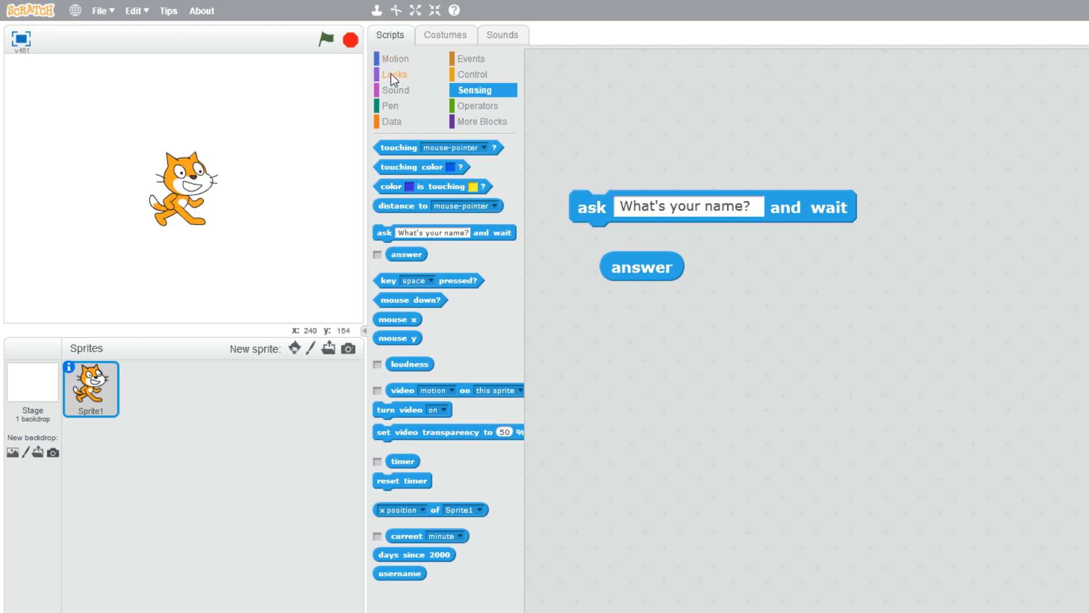
# Step: Attach a 'say answer for 2 secs' block beneath the question and run it with the green flag
pyautogui.click(394, 74)
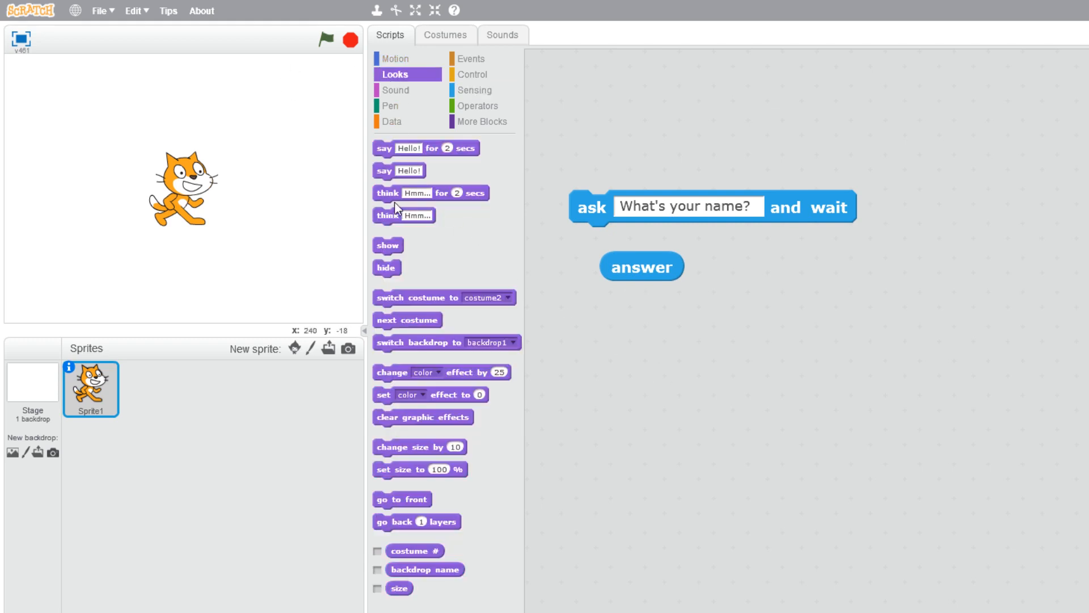
pyautogui.moveTo(427, 147); pyautogui.dragTo(729, 333)
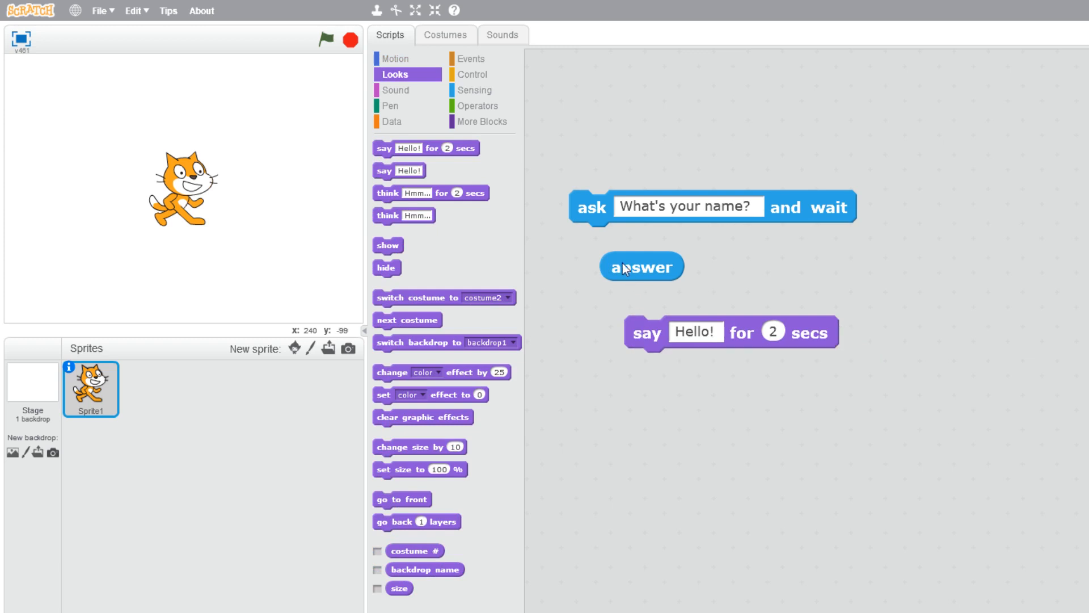
pyautogui.moveTo(641, 266); pyautogui.dragTo(695, 334)
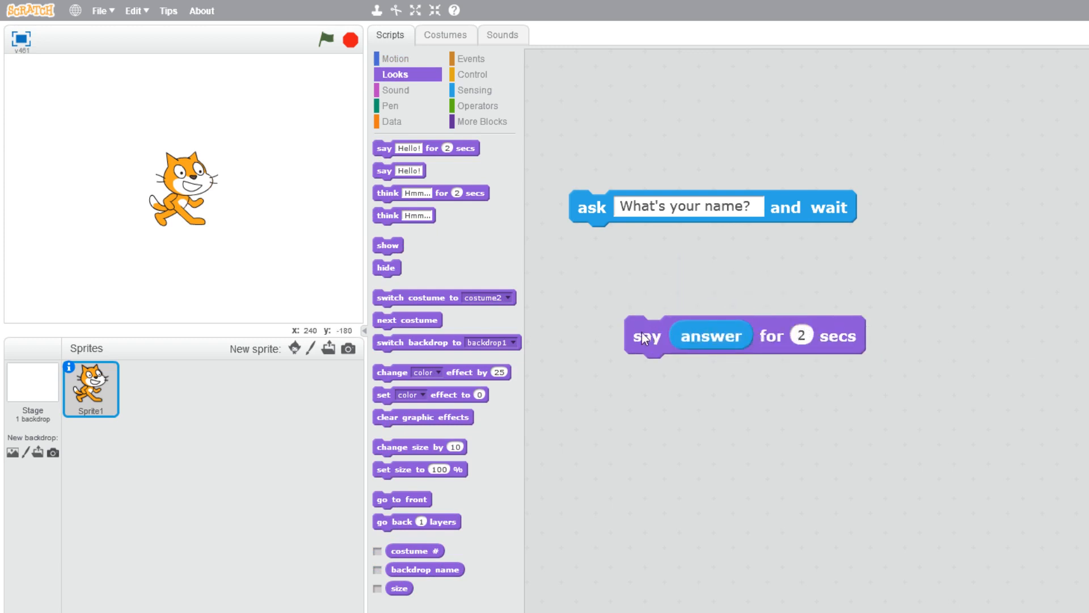
pyautogui.moveTo(645, 335); pyautogui.dragTo(593, 243)
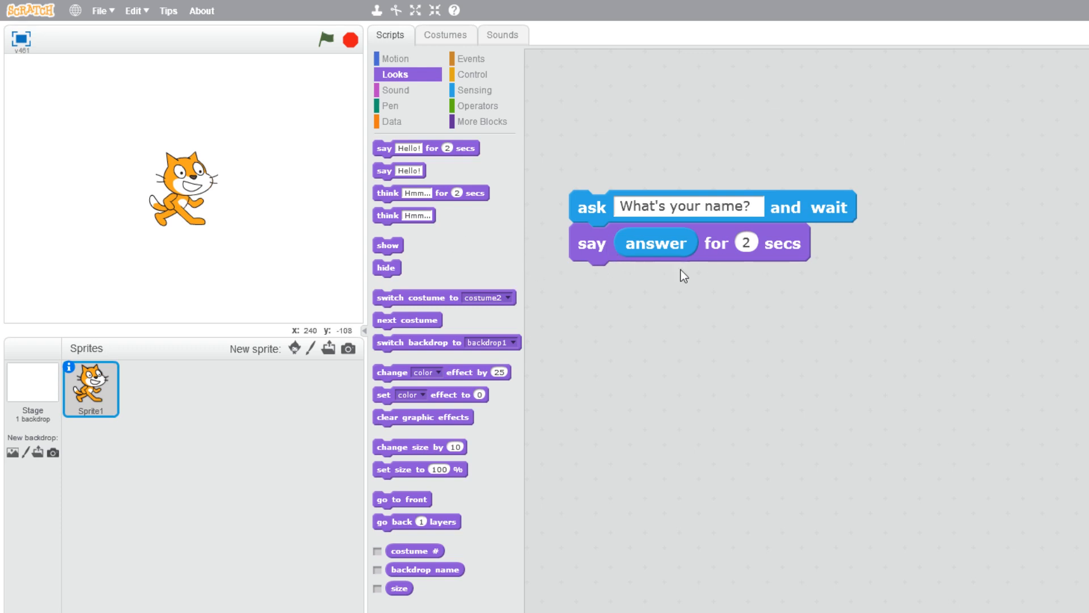
pyautogui.click(471, 58)
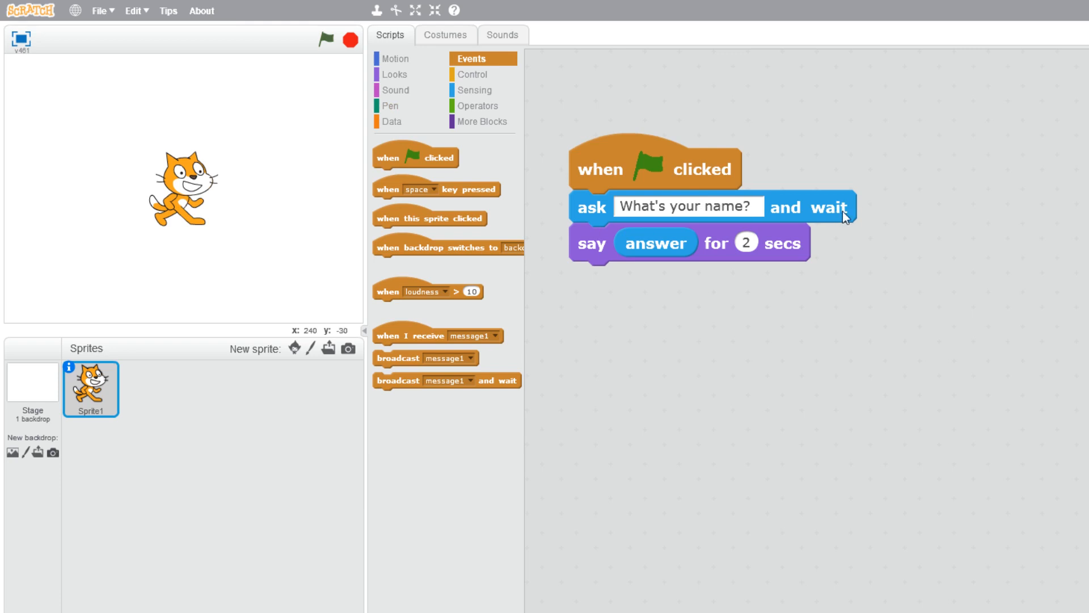
pyautogui.moveTo(669, 249)
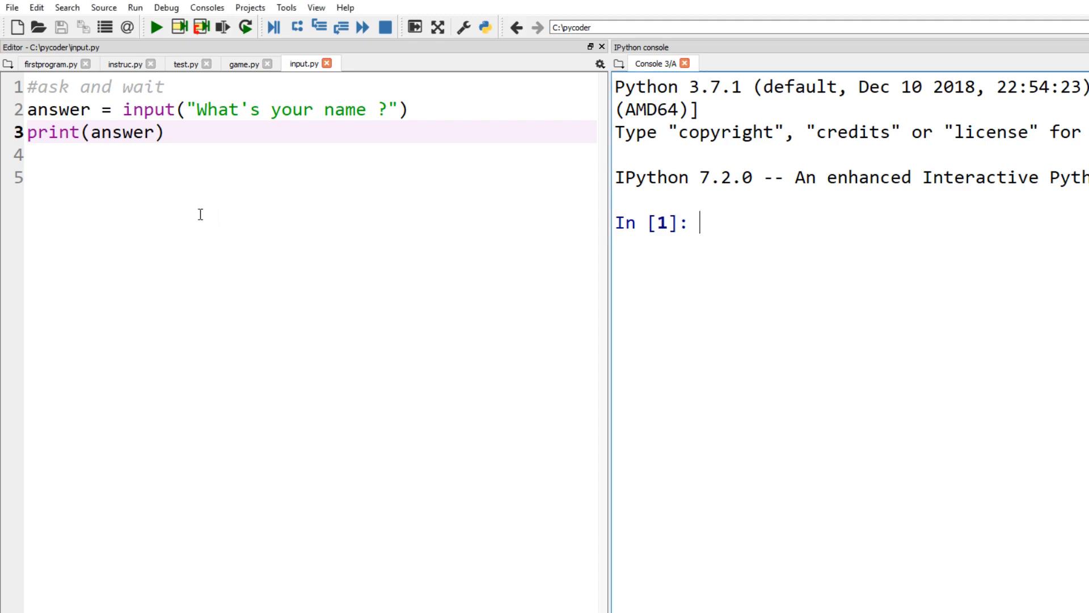
pyautogui.moveTo(182, 259)
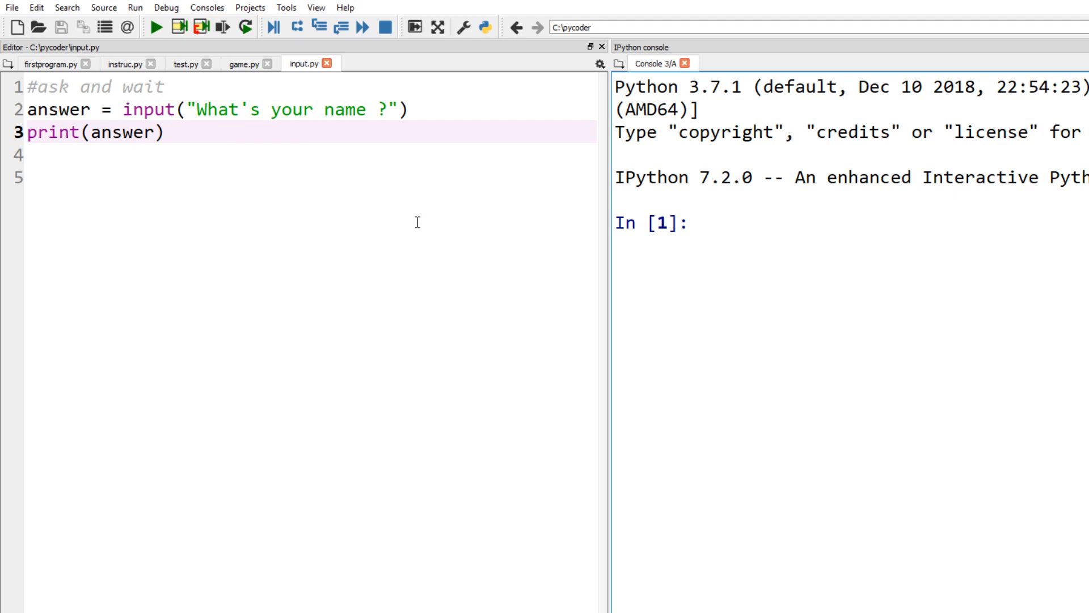
# Step: Run input.py and answer the name prompt with 'Dr Codie' so it is printed back
pyautogui.click(155, 27)
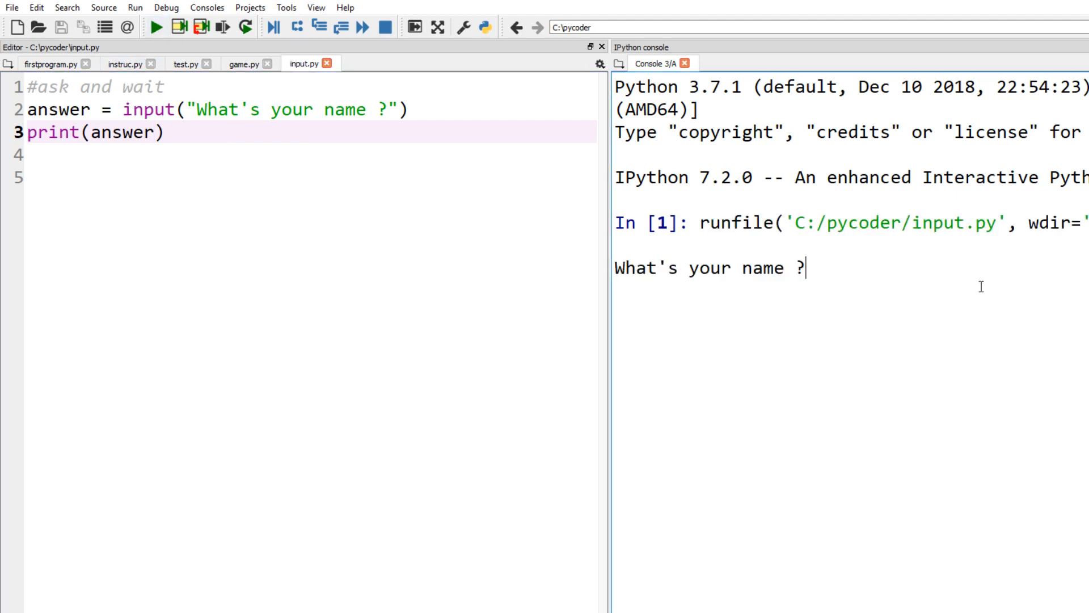
pyautogui.write('Dr')
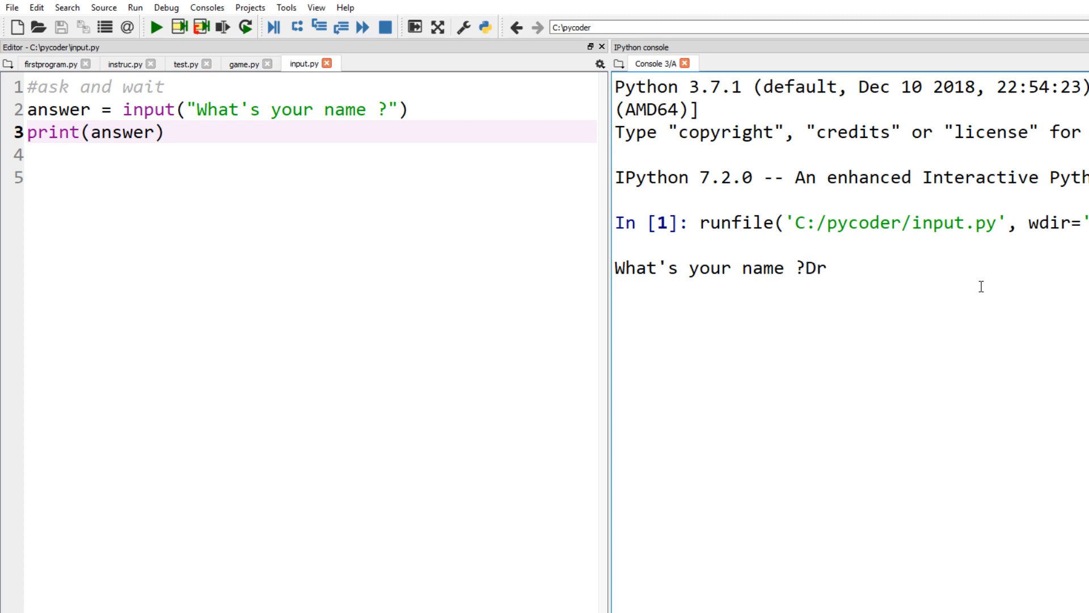
pyautogui.write('Co')
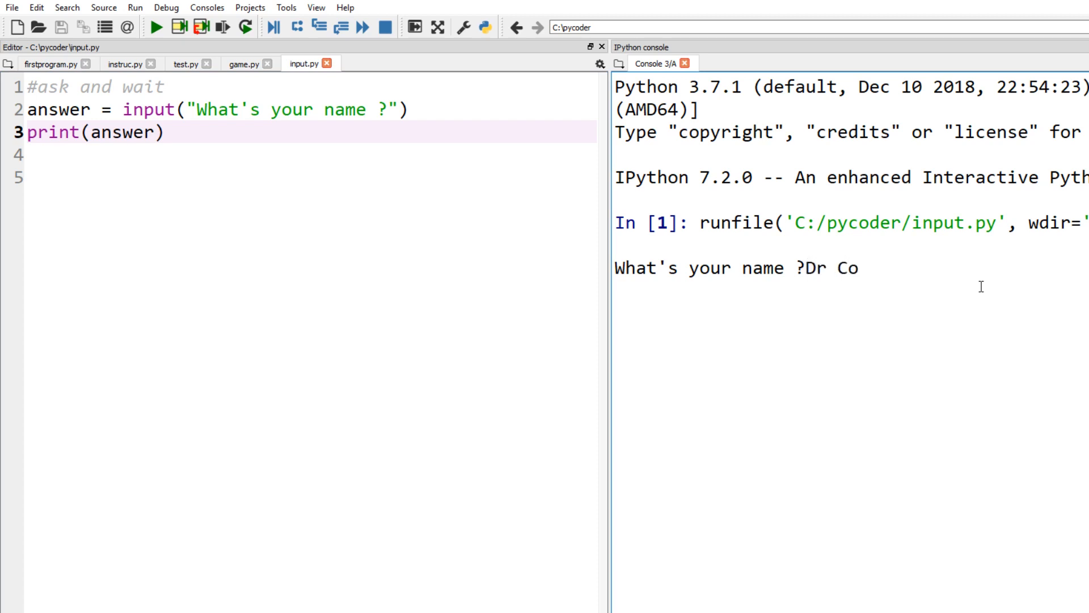
pyautogui.write('die')
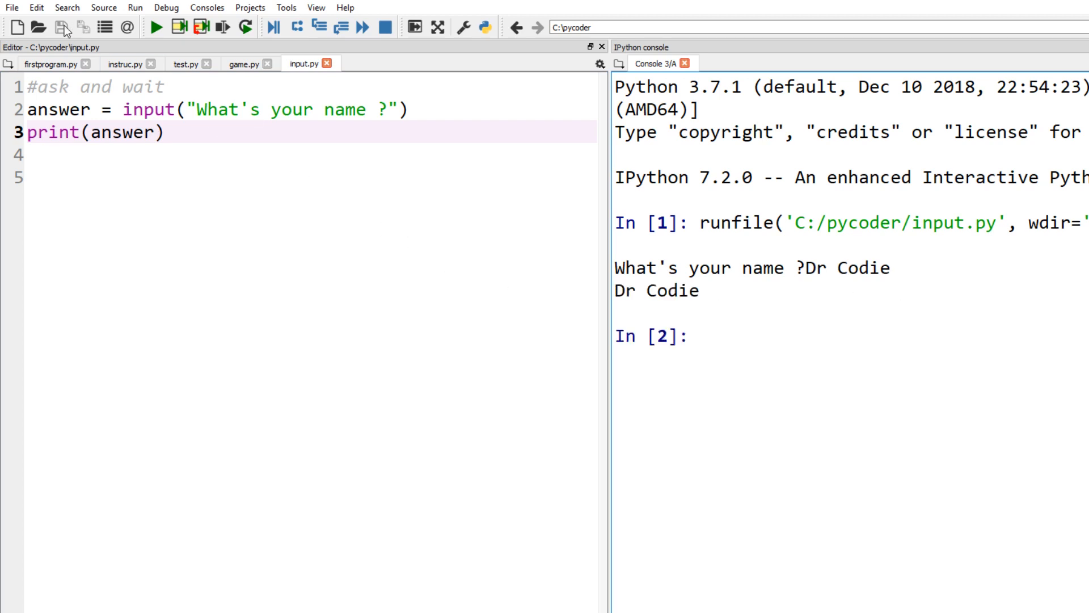
# Step: Rename variable answer to a, rerun input.py and answer the prompt with 'alan'
pyautogui.doubleClick(62, 110)
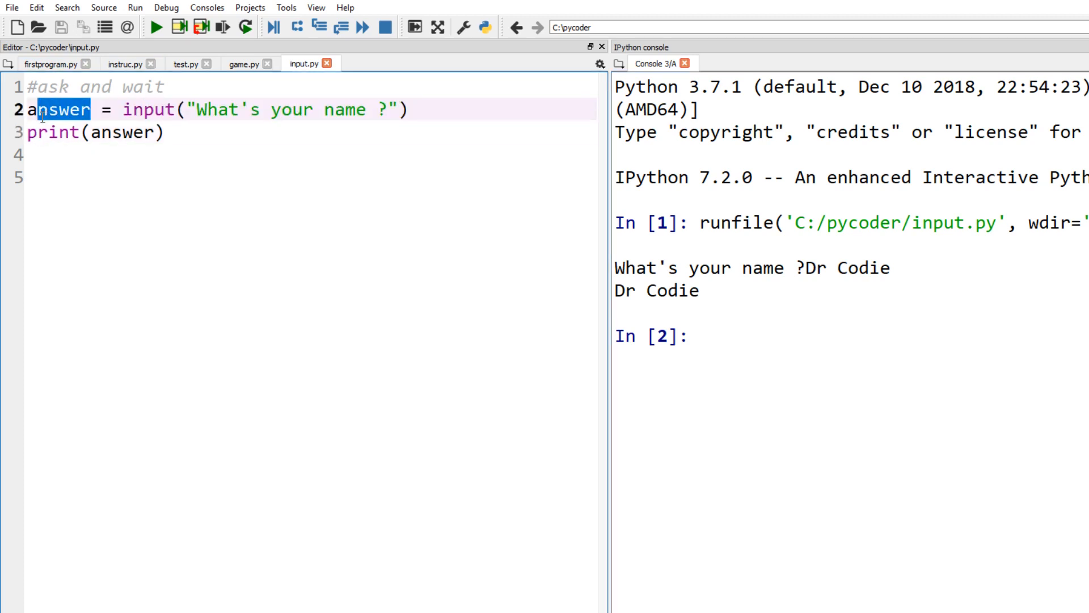
pyautogui.write('a')
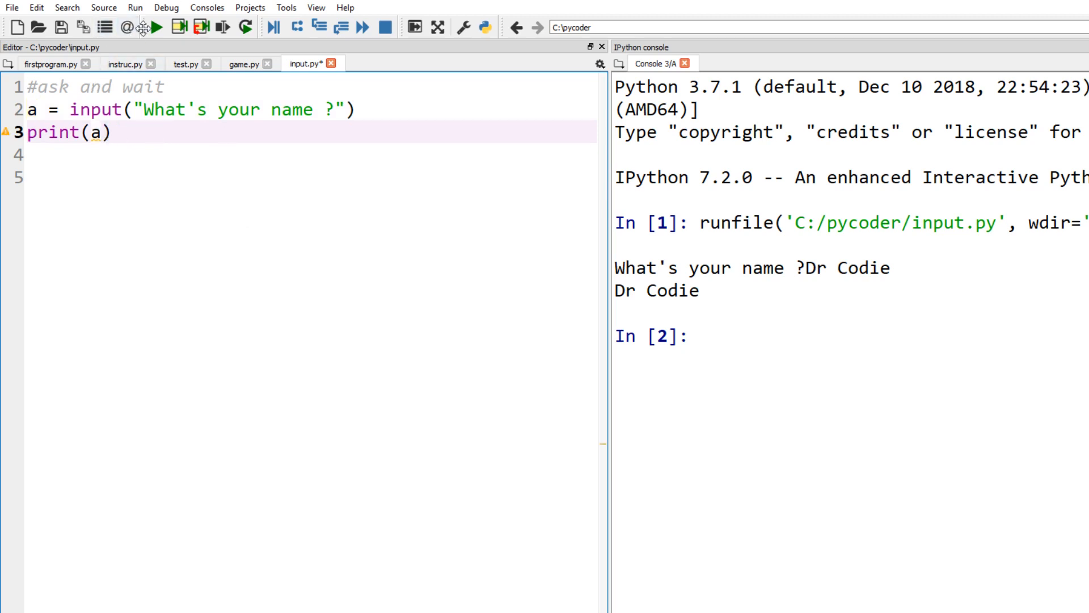
pyautogui.click(155, 27)
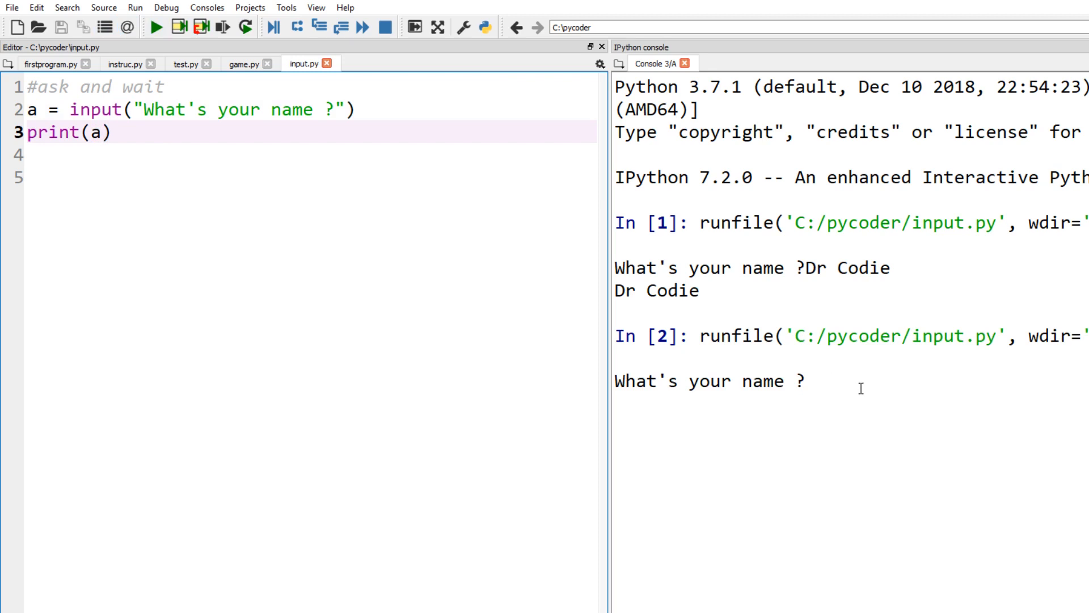
pyautogui.write('alan')
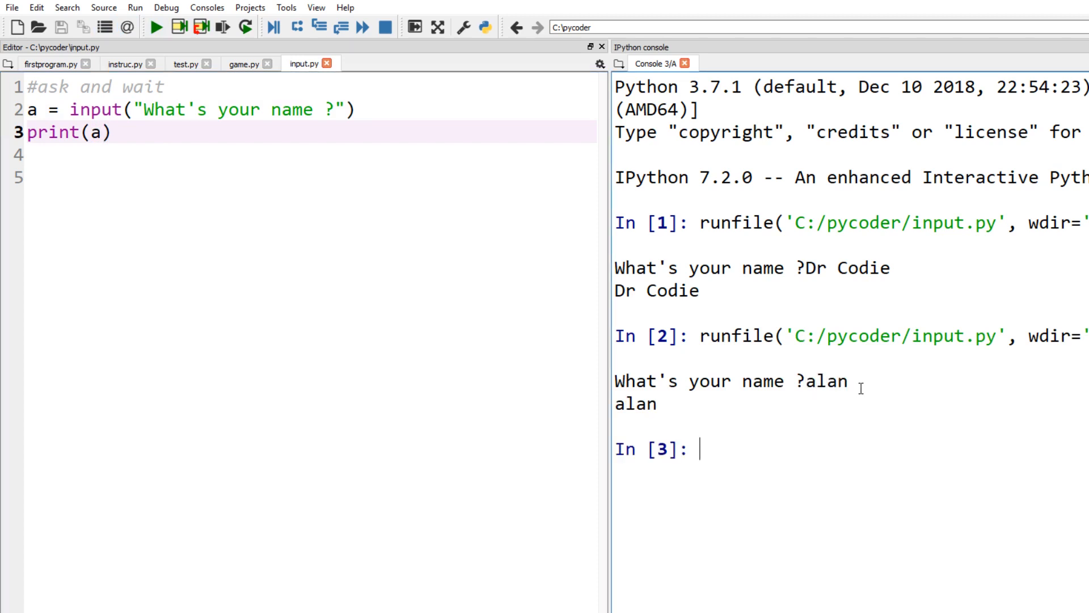
pyautogui.moveTo(830, 469)
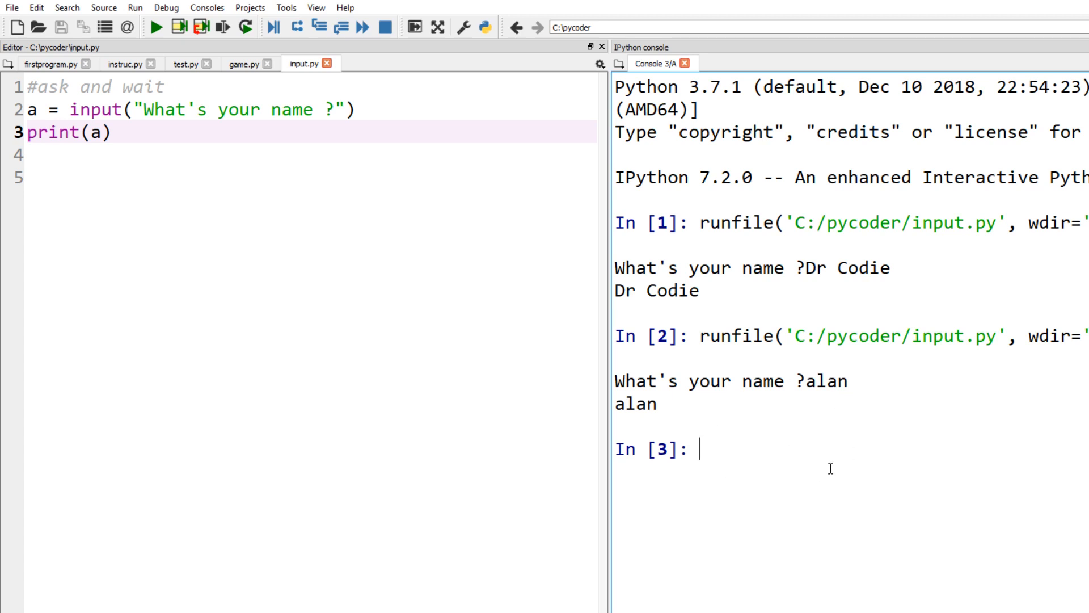
pyautogui.moveTo(50, 144)
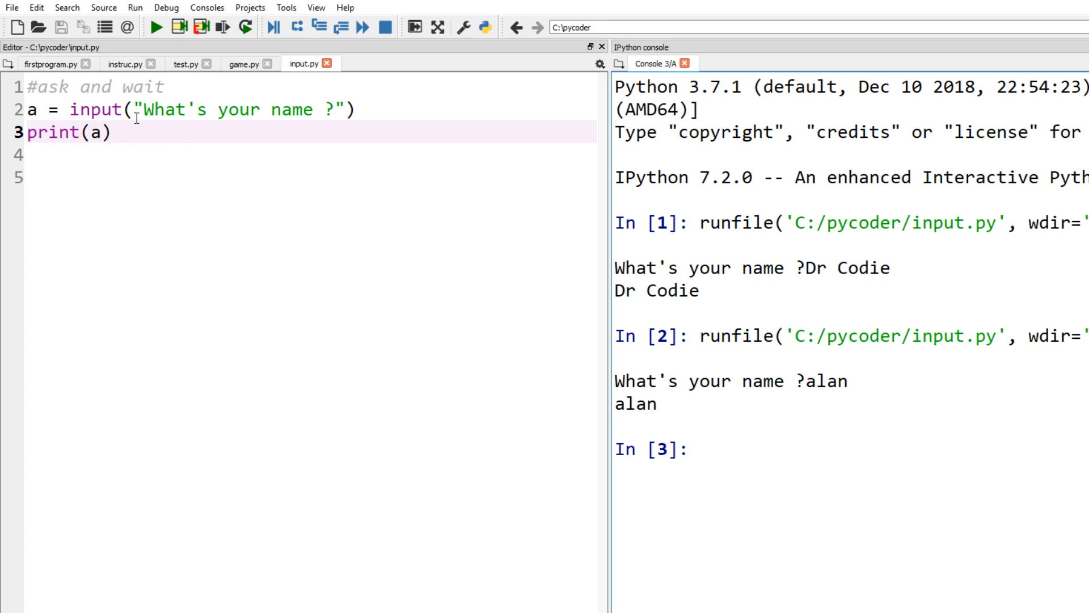
pyautogui.moveTo(126, 249)
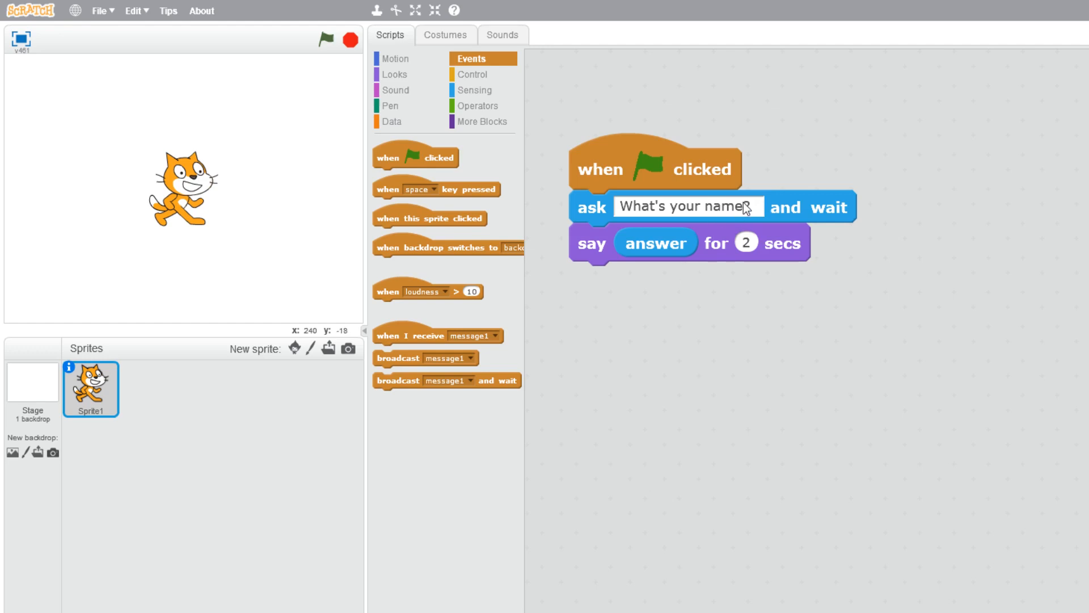
# Step: Make the script ask "What's your number?" and say answer * 2 for 2 seconds
pyautogui.write('?')
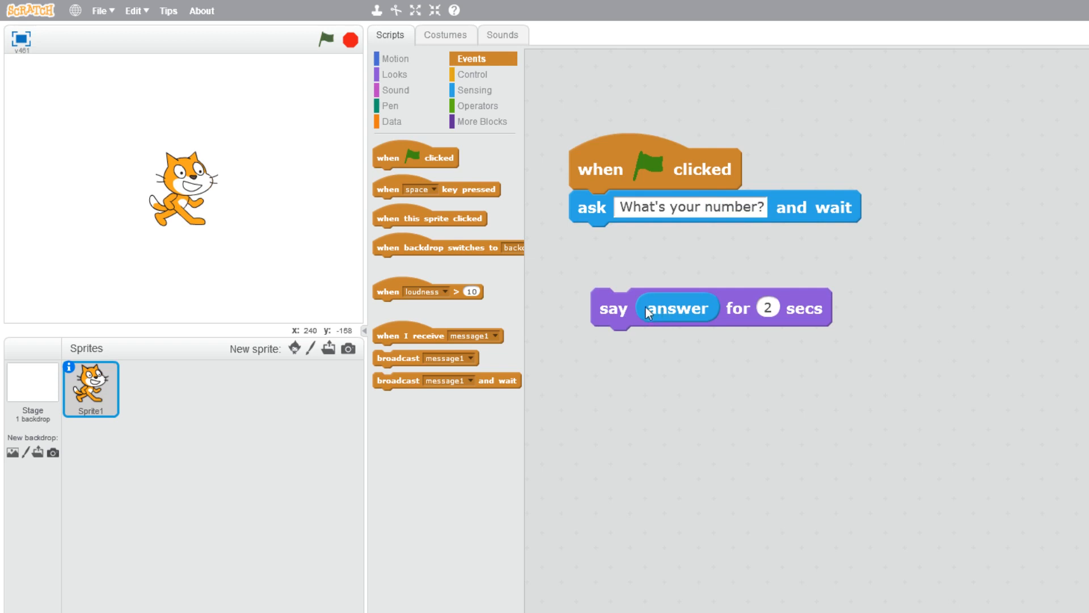
pyautogui.moveTo(678, 307); pyautogui.dragTo(678, 358)
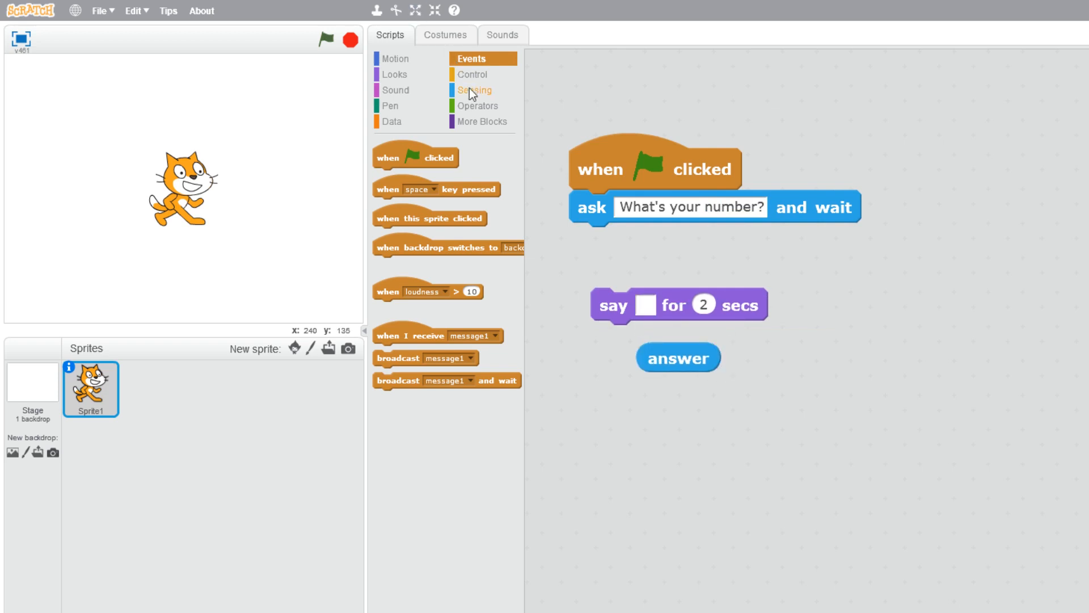
pyautogui.click(480, 105)
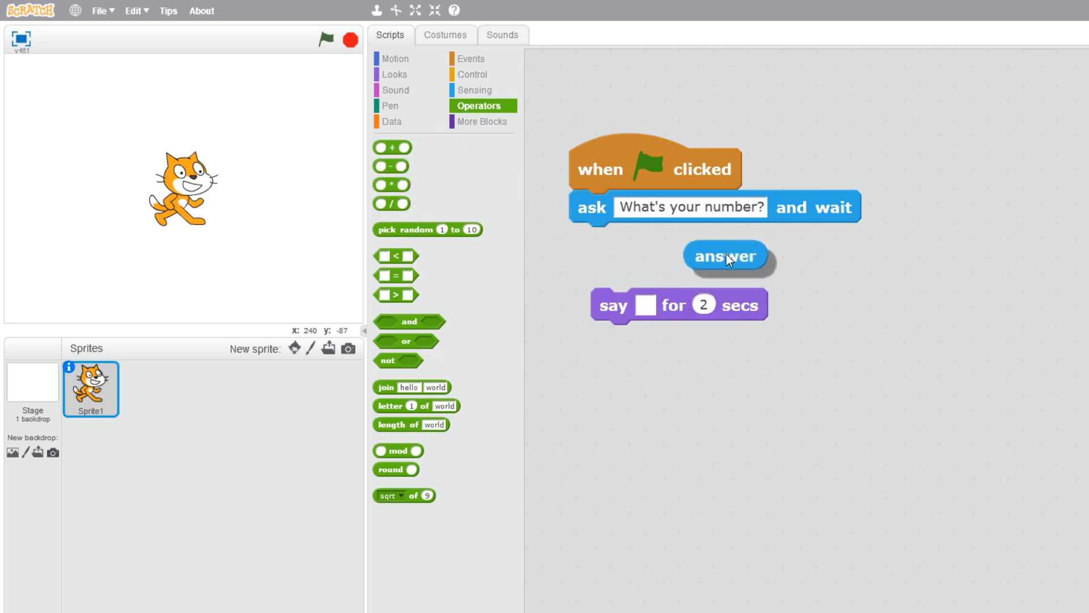
pyautogui.moveTo(726, 255); pyautogui.dragTo(733, 259)
pyautogui.write('2')
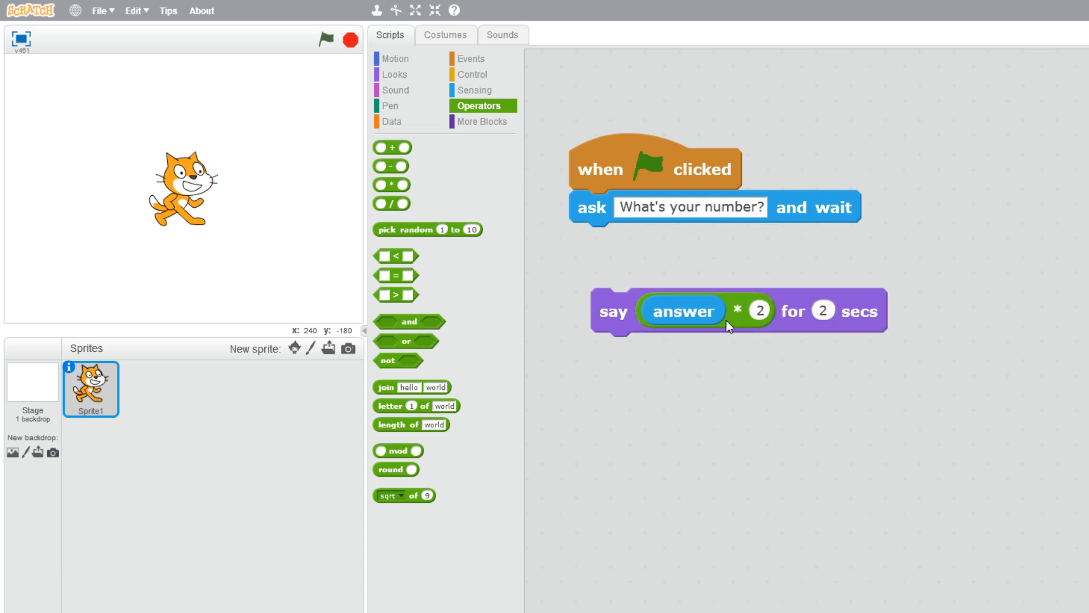
pyautogui.moveTo(614, 311); pyautogui.dragTo(591, 245)
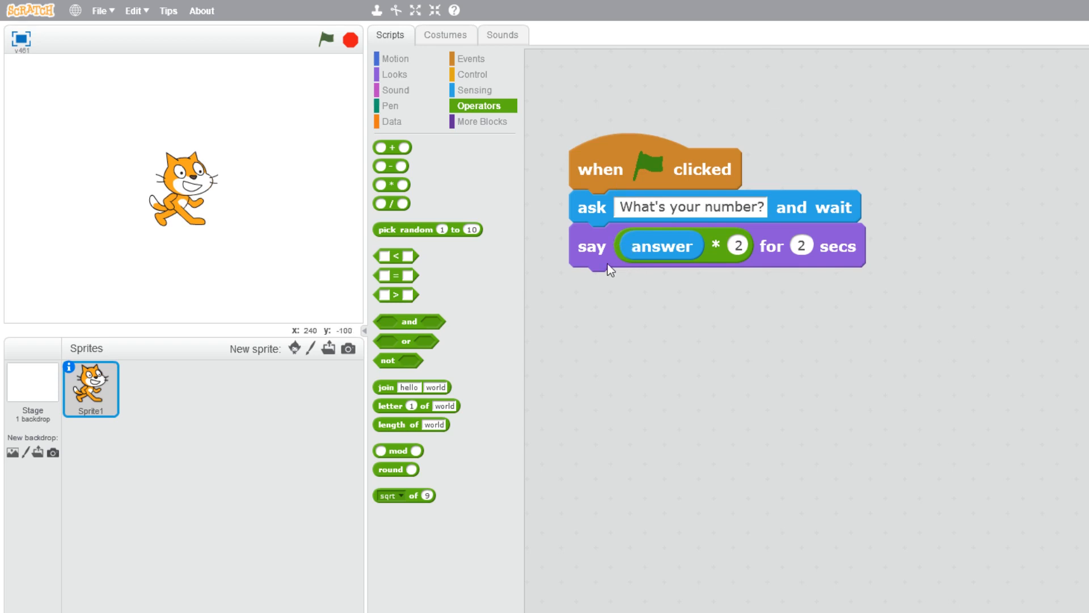
pyautogui.moveTo(695, 279)
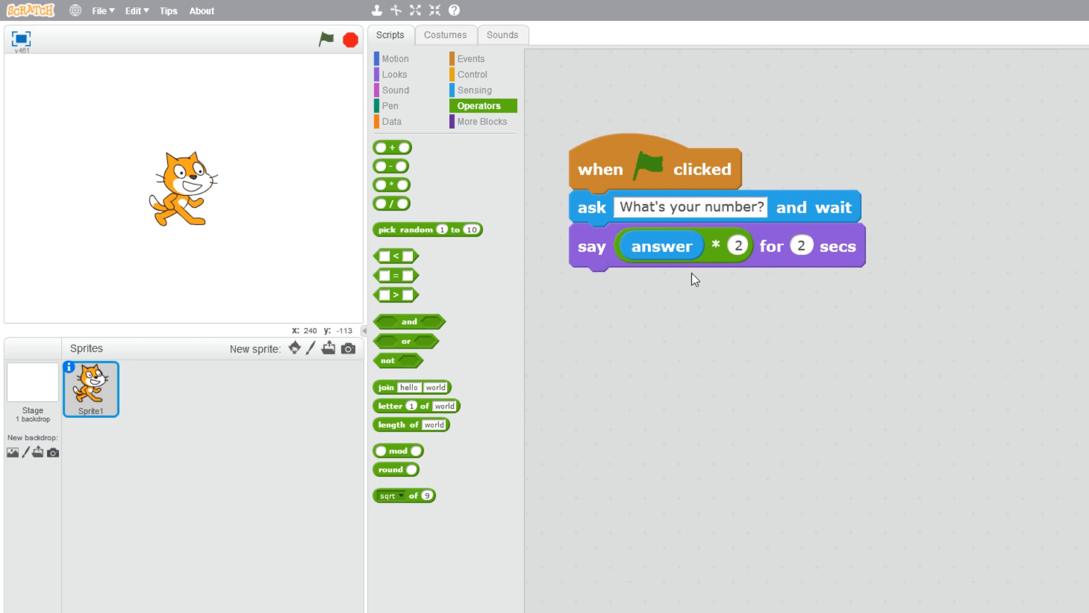
pyautogui.moveTo(372, 209)
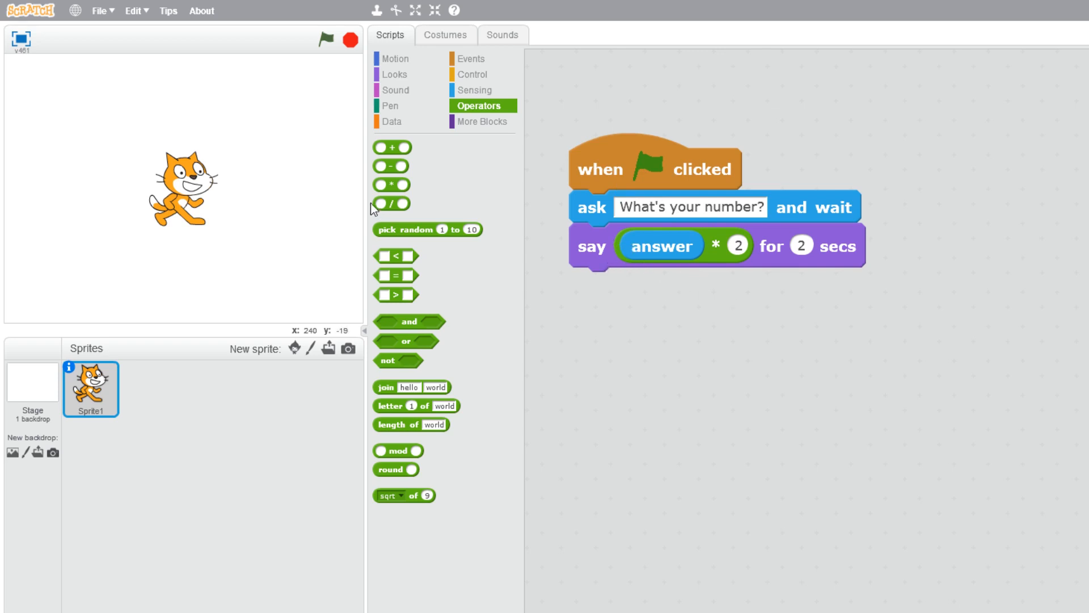
pyautogui.click(321, 40)
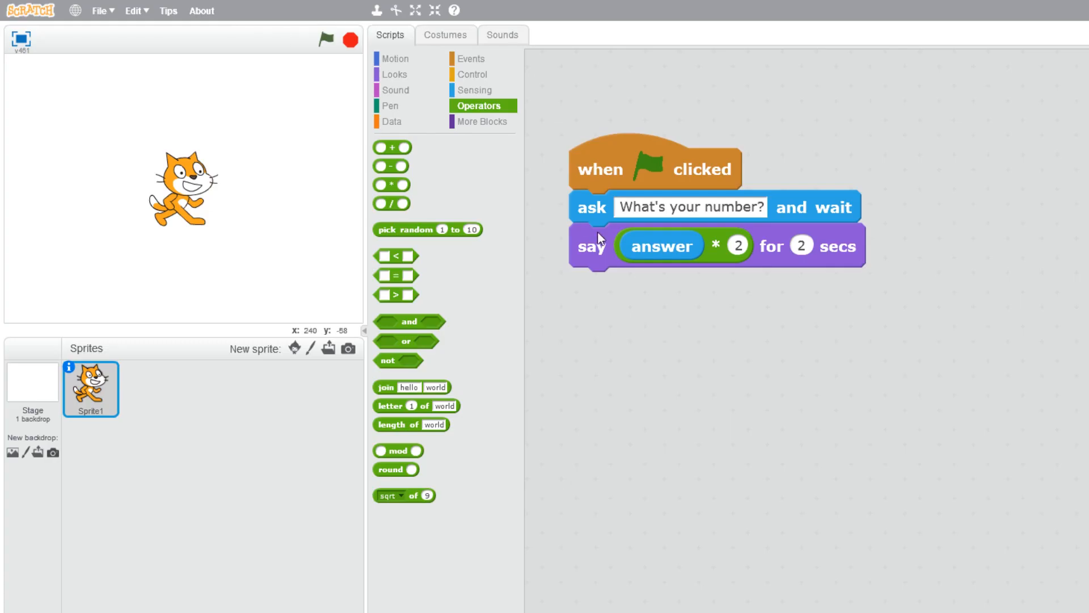
pyautogui.moveTo(605, 232)
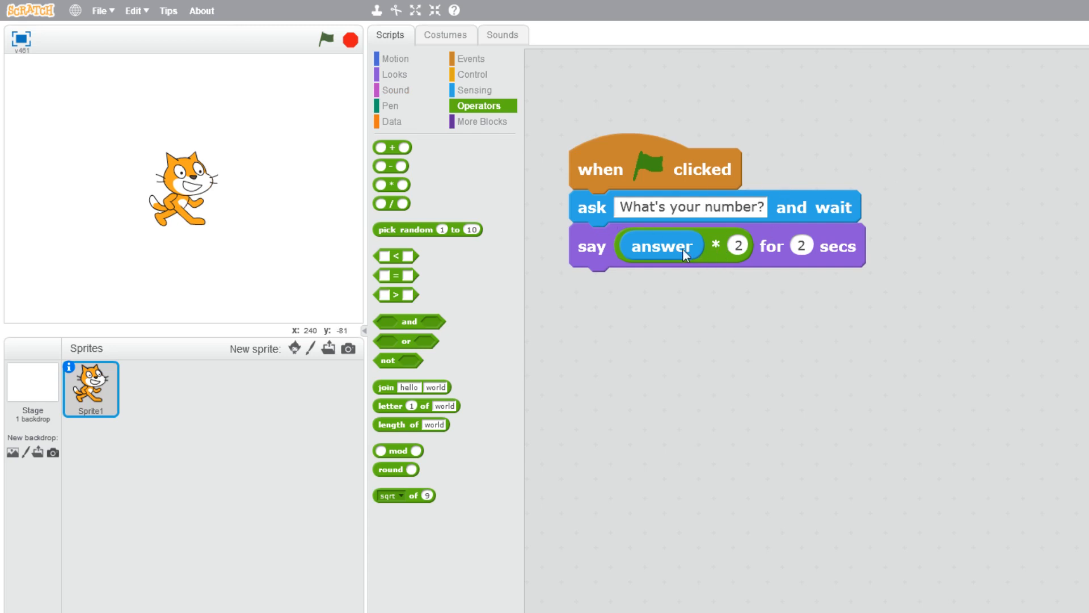
pyautogui.moveTo(649, 281)
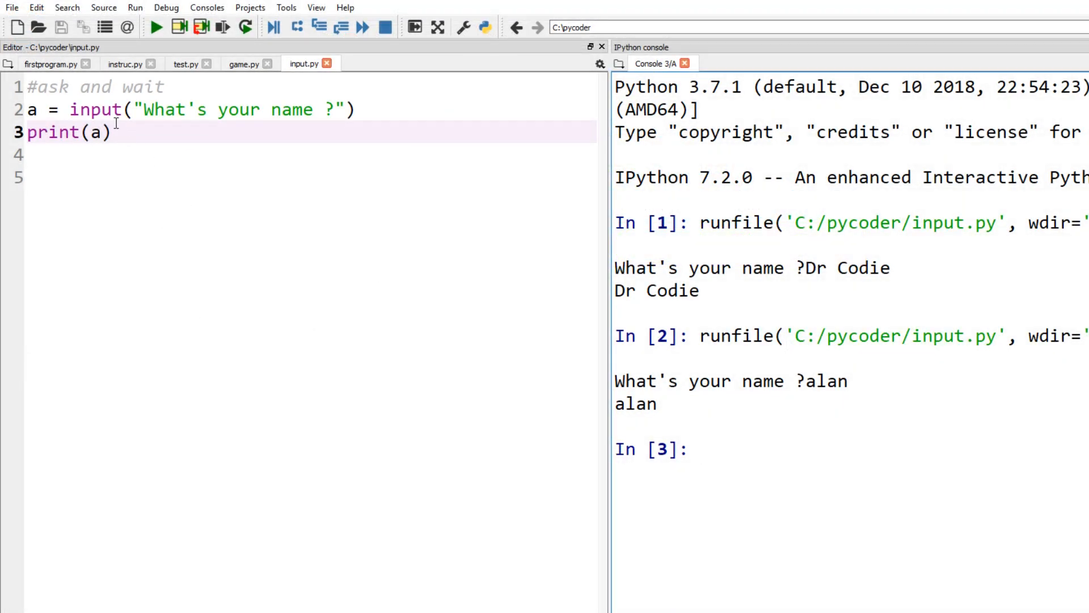
pyautogui.moveTo(150, 173)
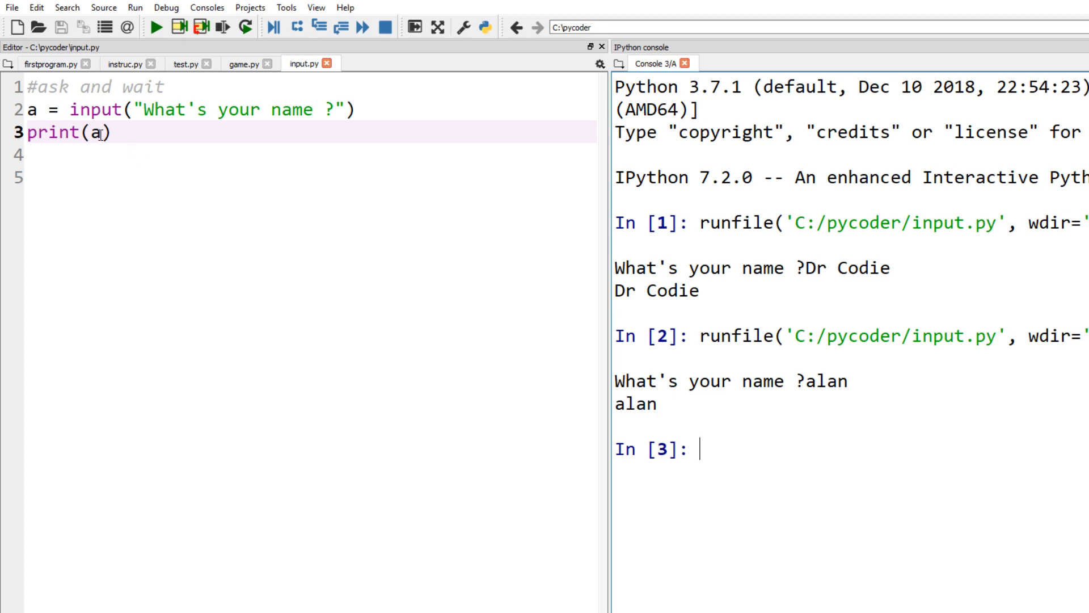
pyautogui.moveTo(118, 160)
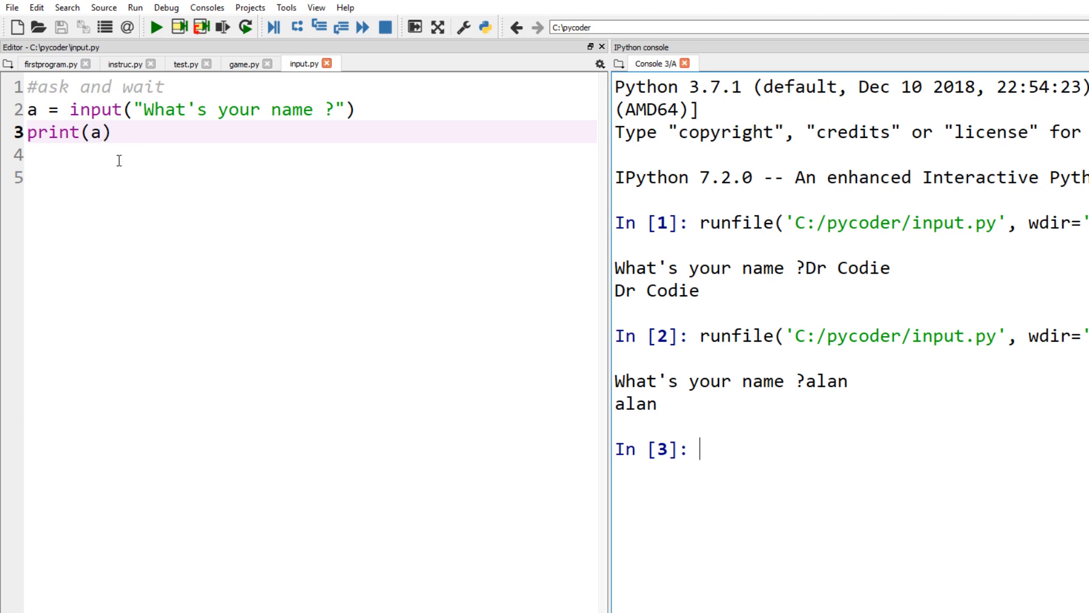
pyautogui.moveTo(119, 132)
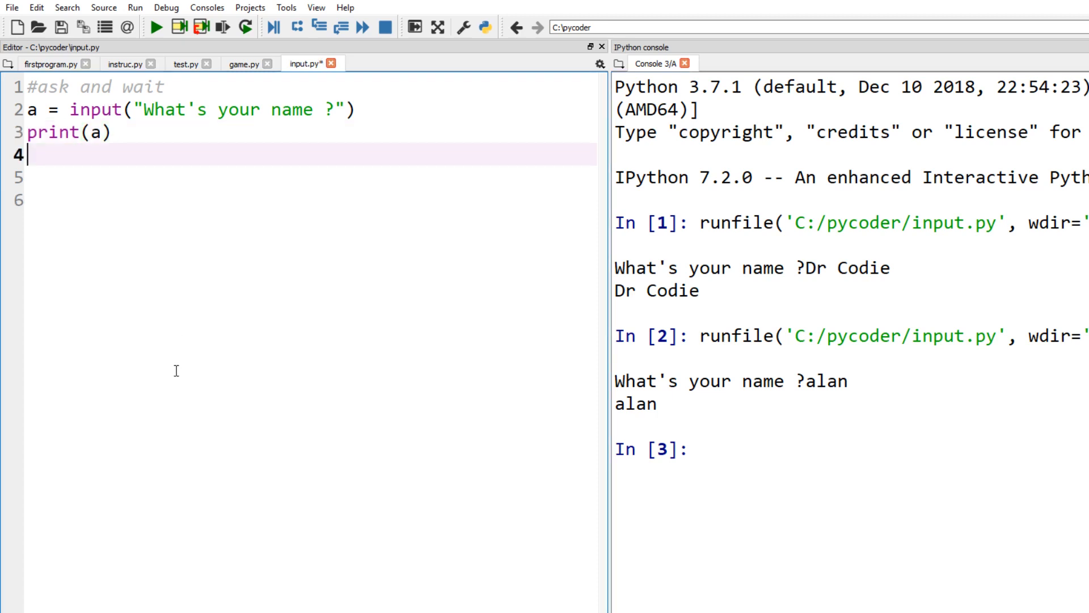
# Step: Add a line printing type(a) after the value is printed
pyautogui.write('print(t')
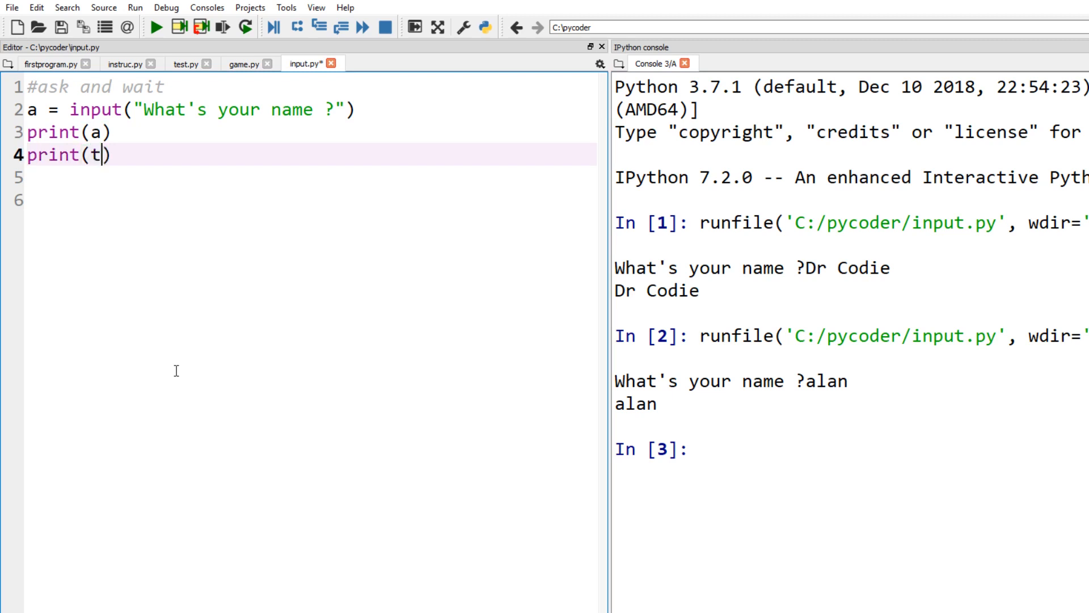
pyautogui.write('ype()')
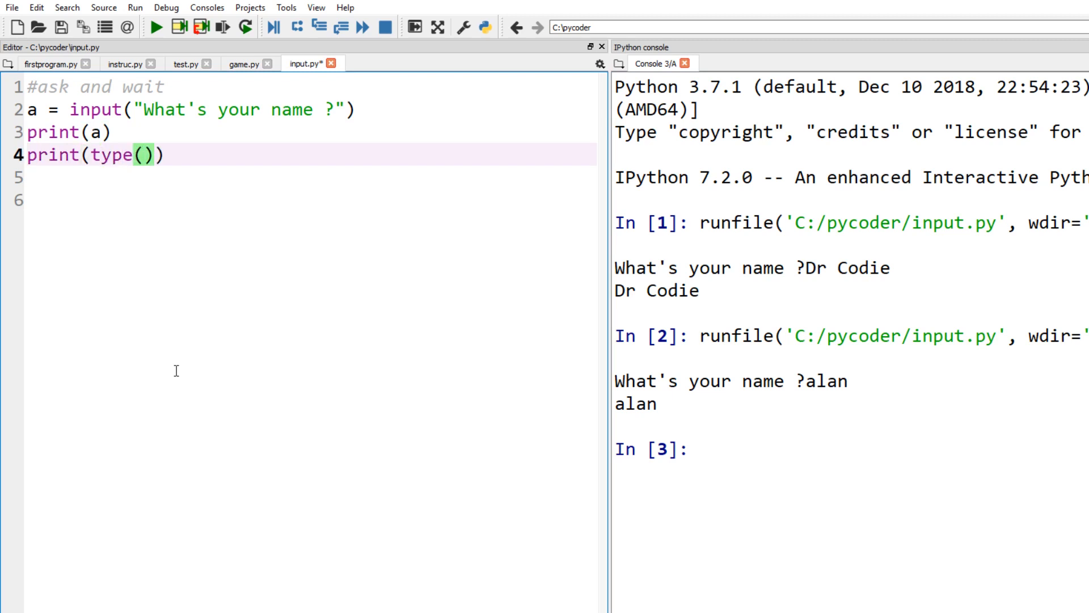
pyautogui.write('a')
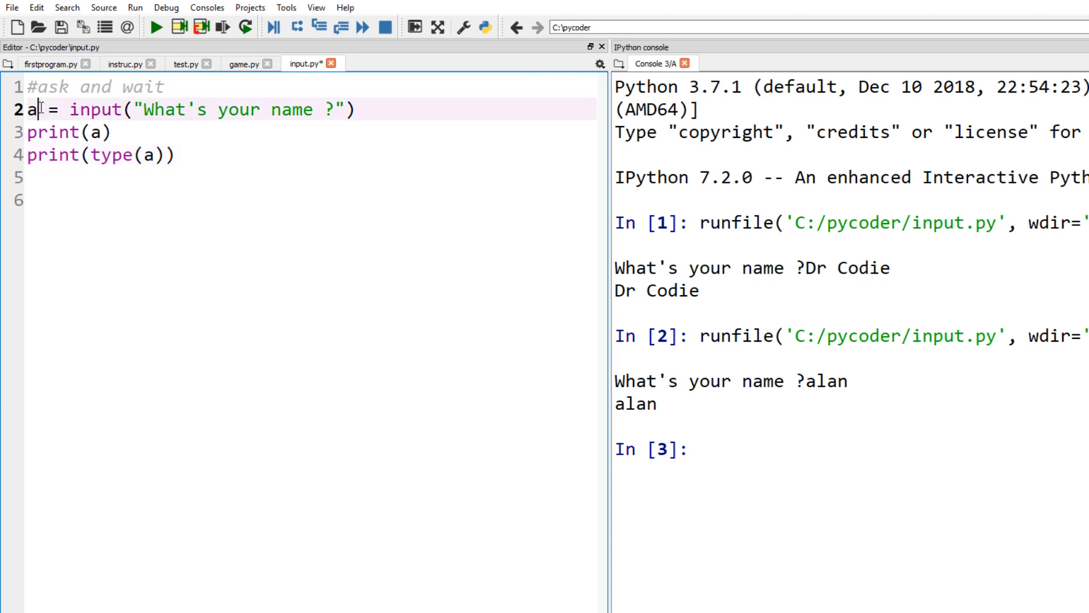
# Step: Rename a to answer on all lines and rerun, printing alan and <class 'str'>
pyautogui.write('nswer')
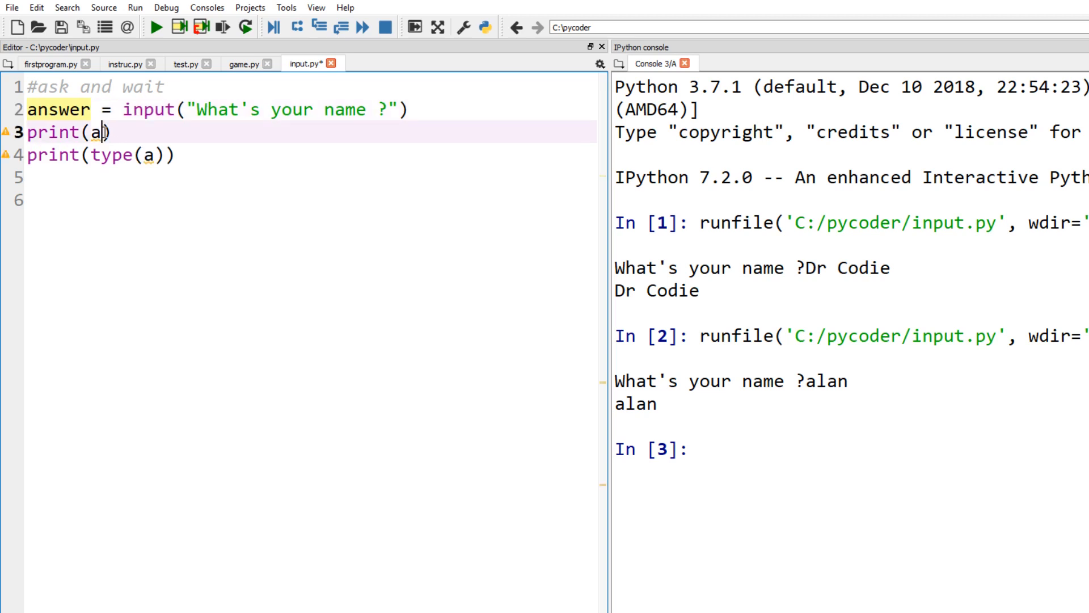
pyautogui.write('nswer')
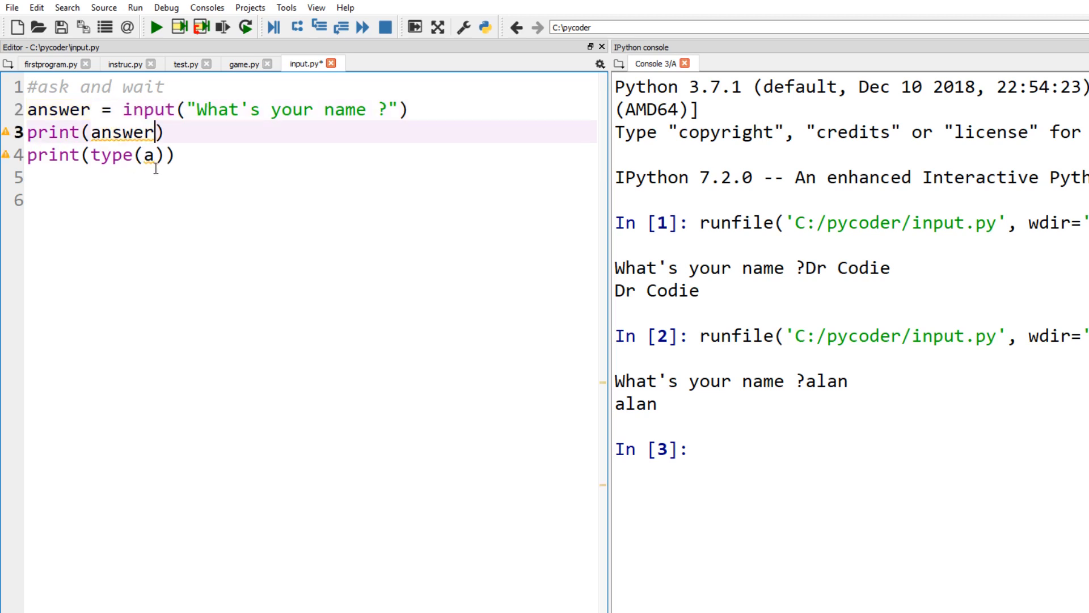
pyautogui.write('nswer')
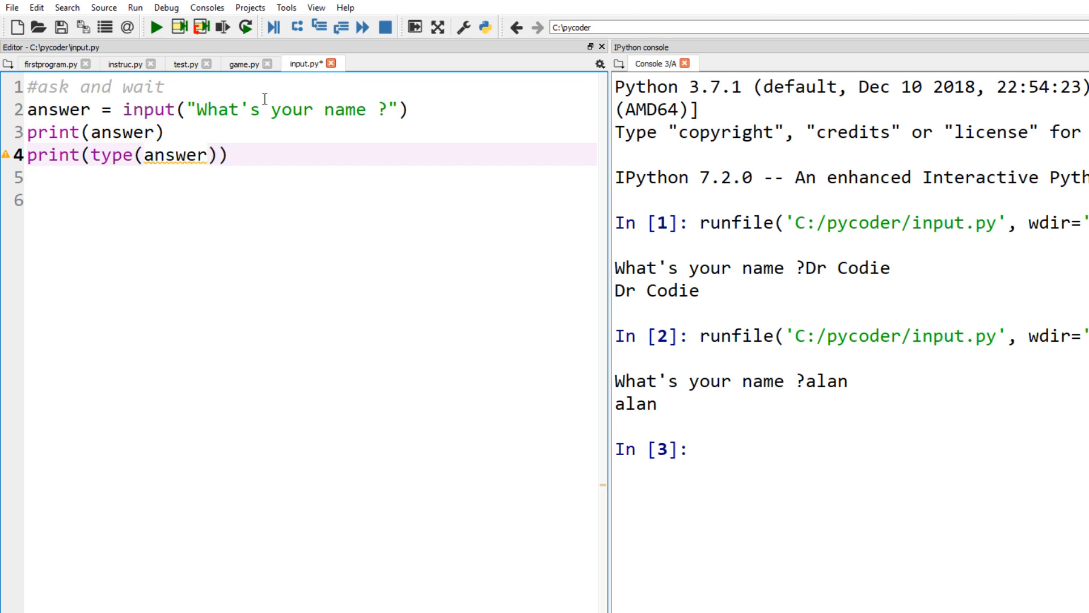
pyautogui.click(157, 27)
pyautogui.write('ala')
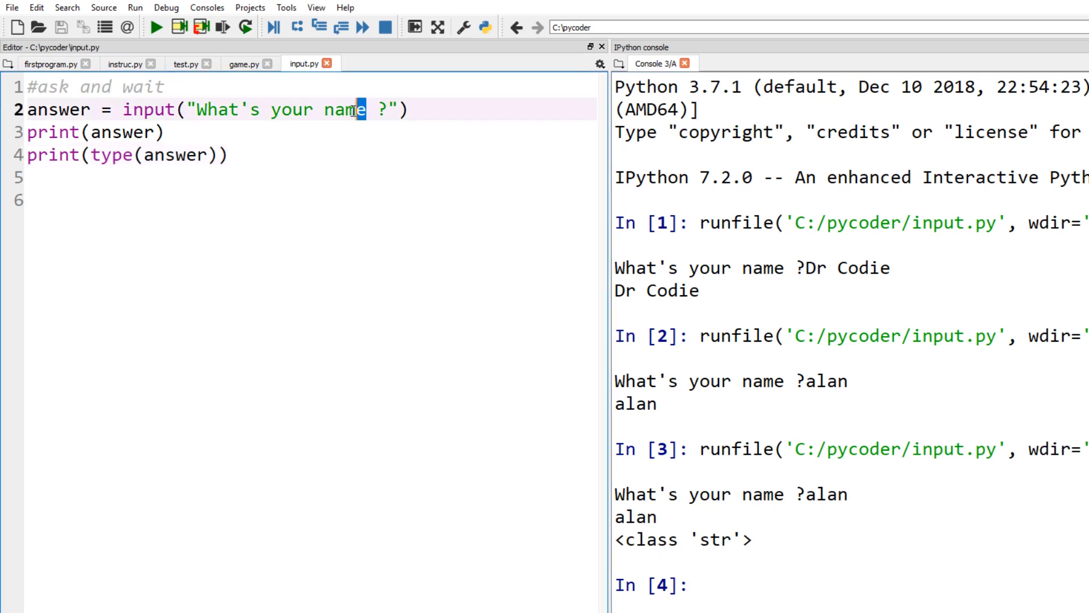
# Step: Change the prompt to "What's your number ?", rerun and answer 7, printed with <class 'str'>
pyautogui.write('number')
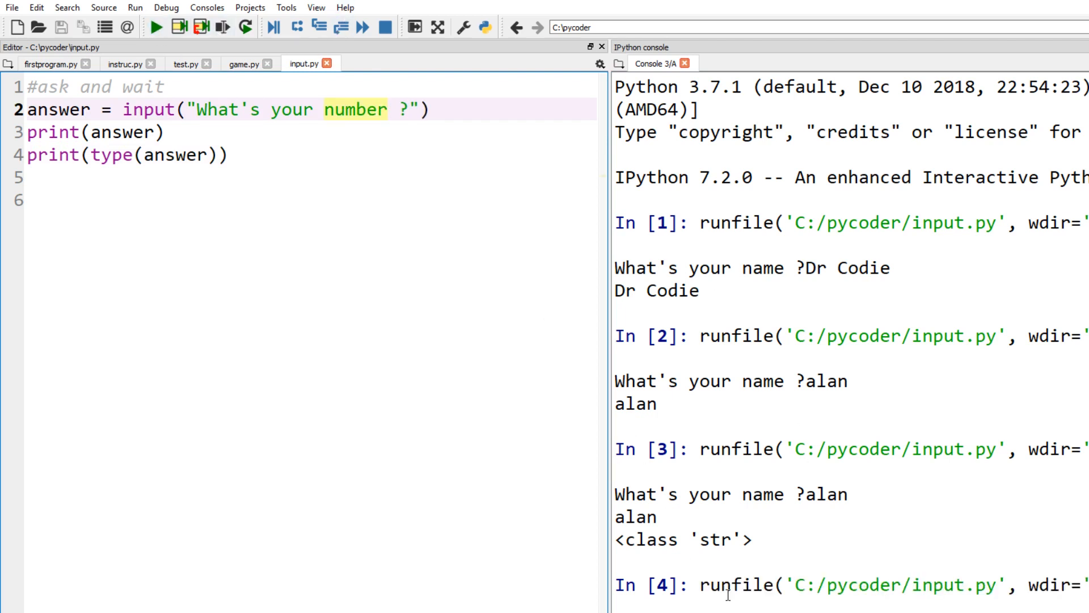
pyautogui.click(145, 27)
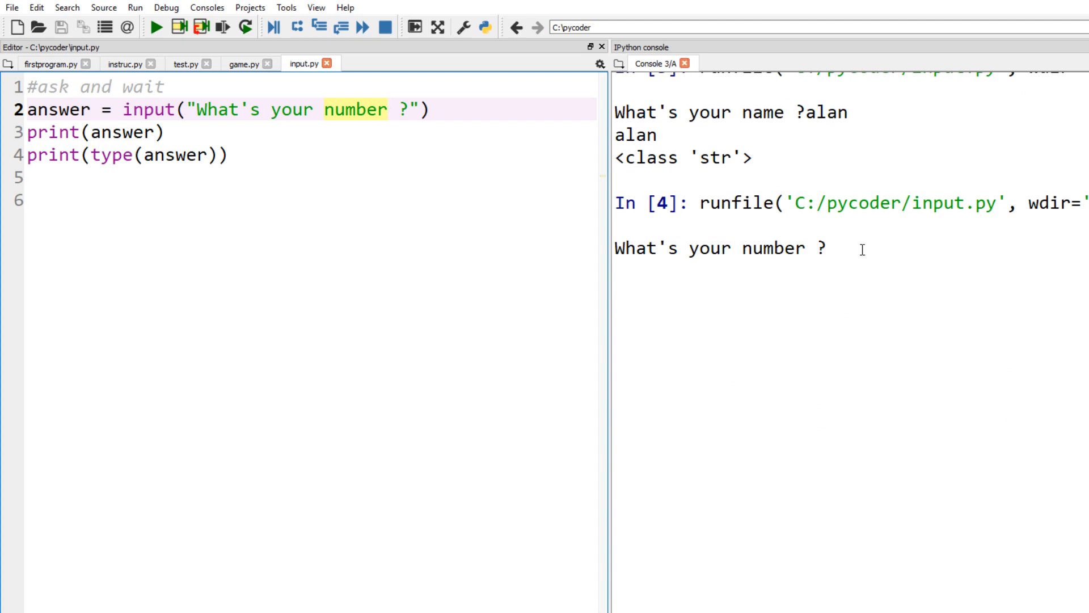
pyautogui.write('7')
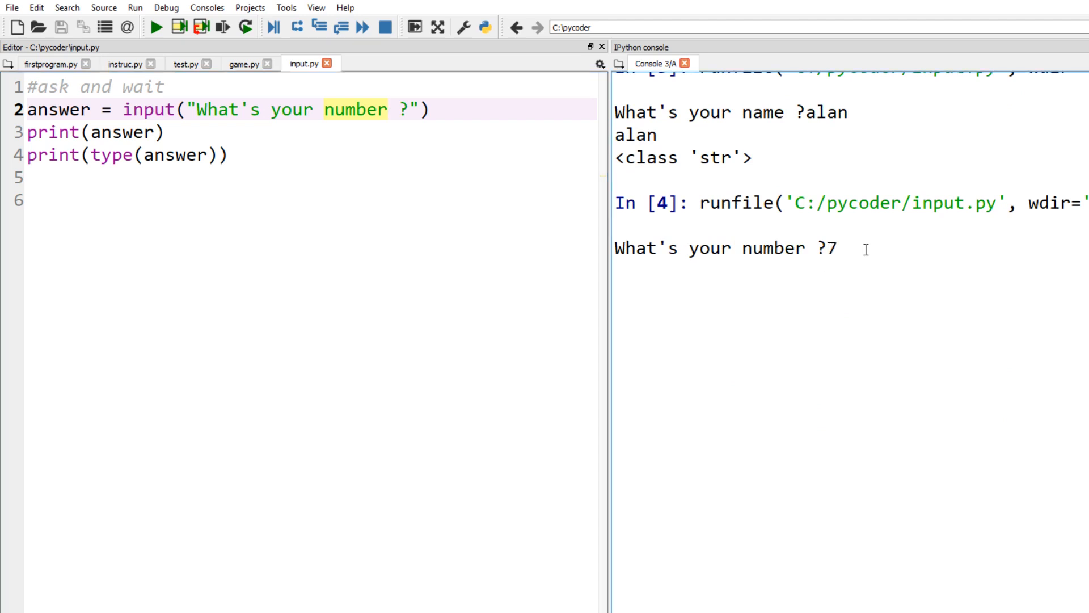
pyautogui.press('enter')
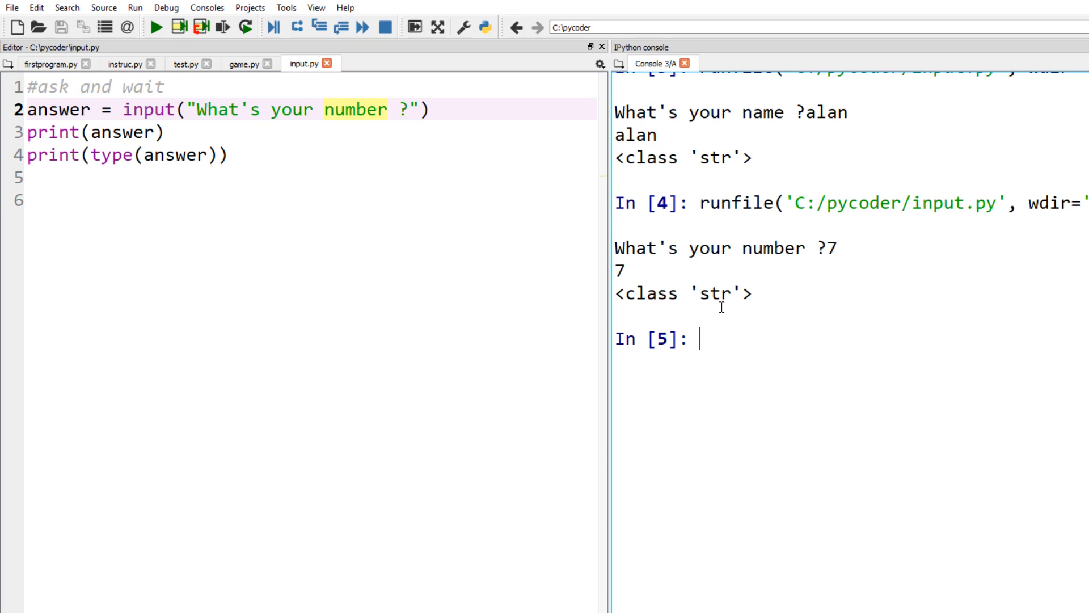
pyautogui.moveTo(182, 132)
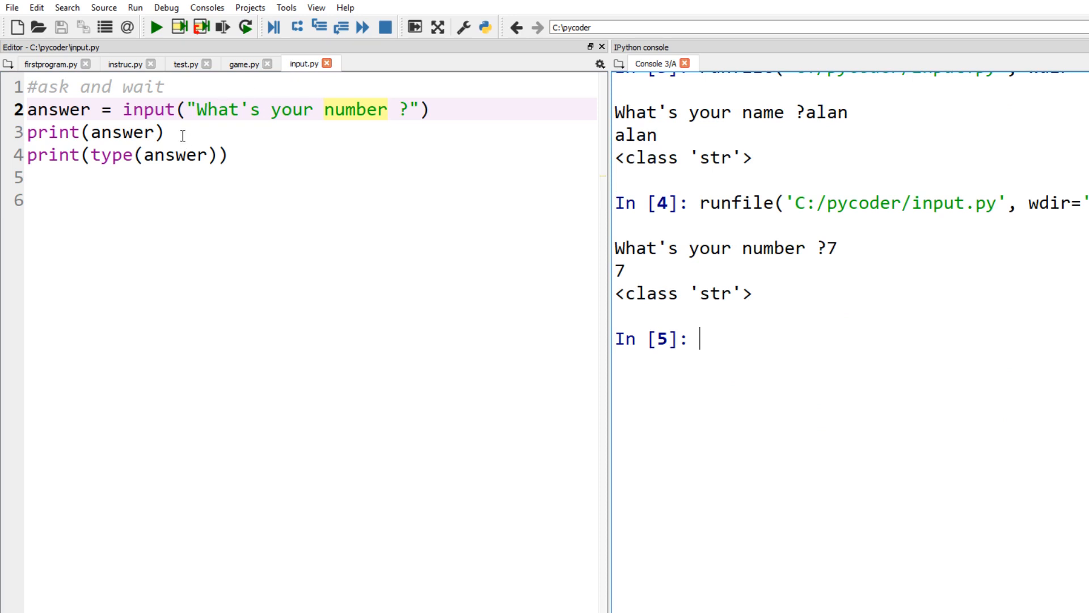
# Step: Add 'answer = answer * 2' after print(answer), rerun and enter 7
pyautogui.press('enter')
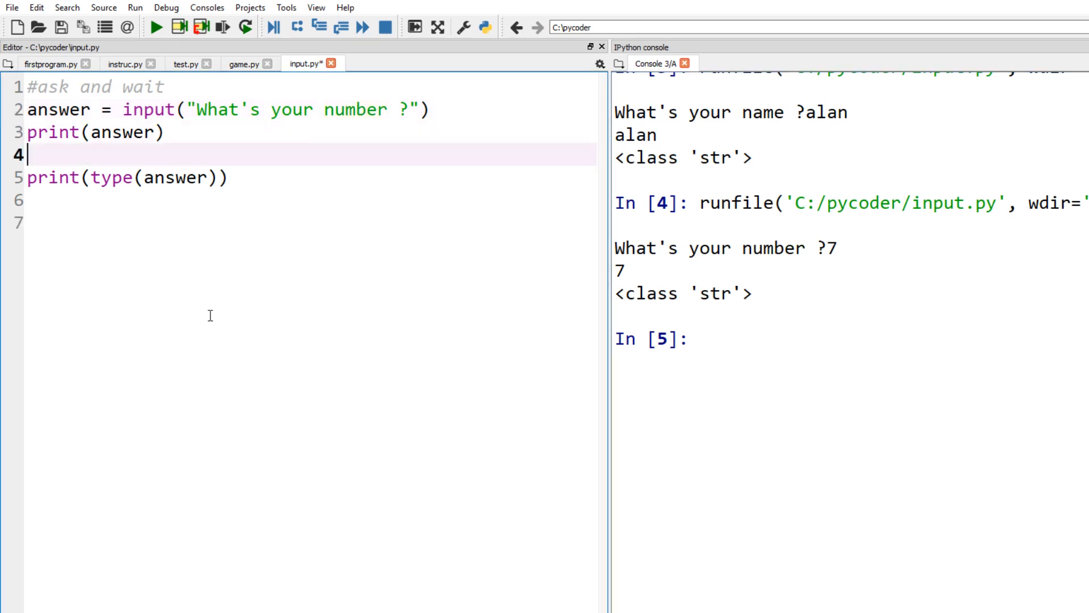
pyautogui.write('answer')
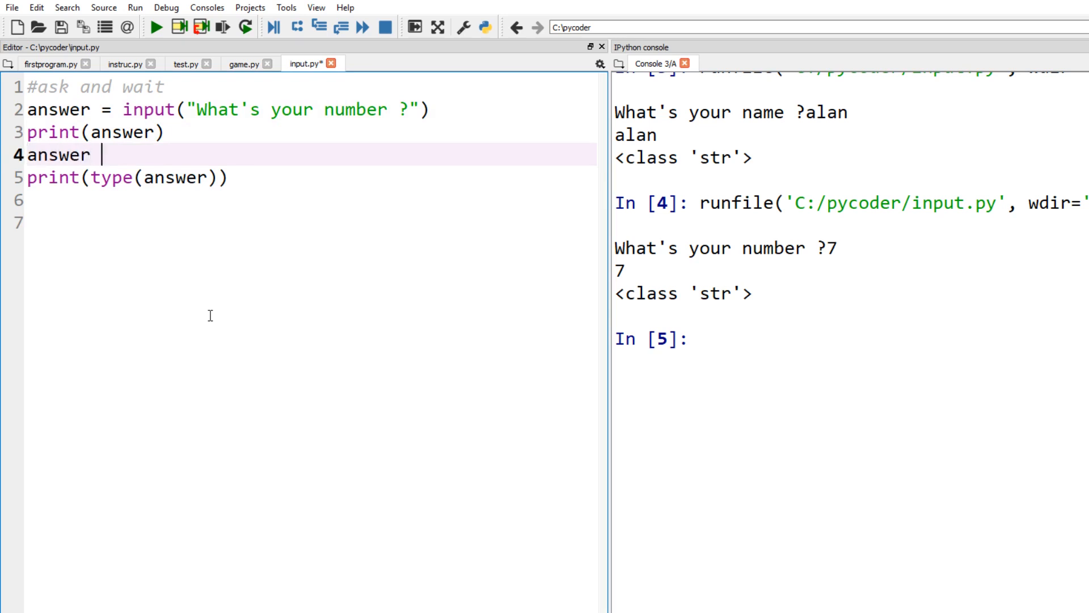
pyautogui.write('= answe')
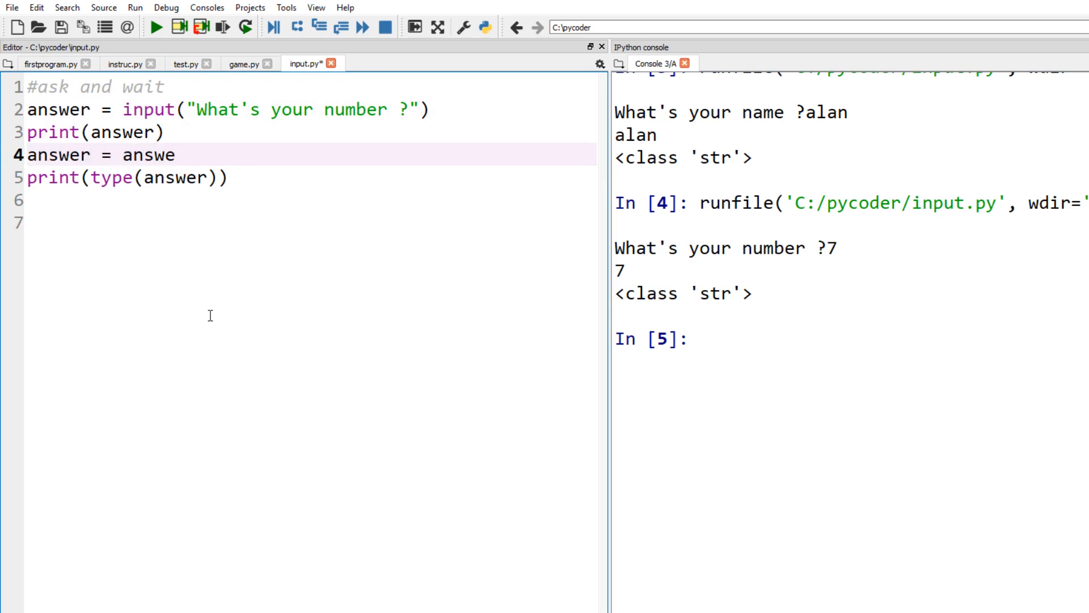
pyautogui.write('r')
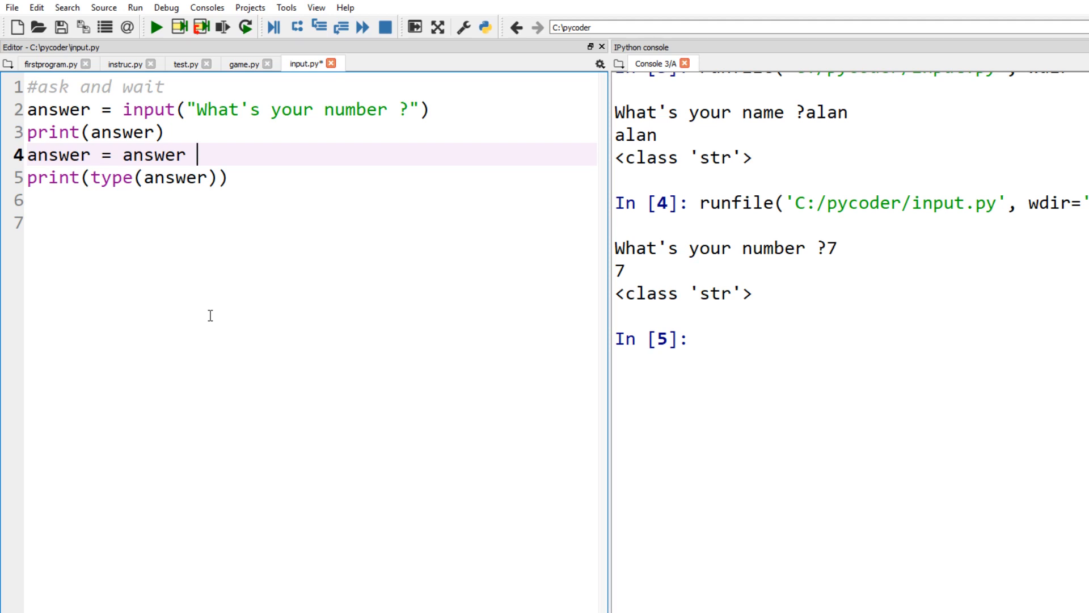
pyautogui.write('* 2')
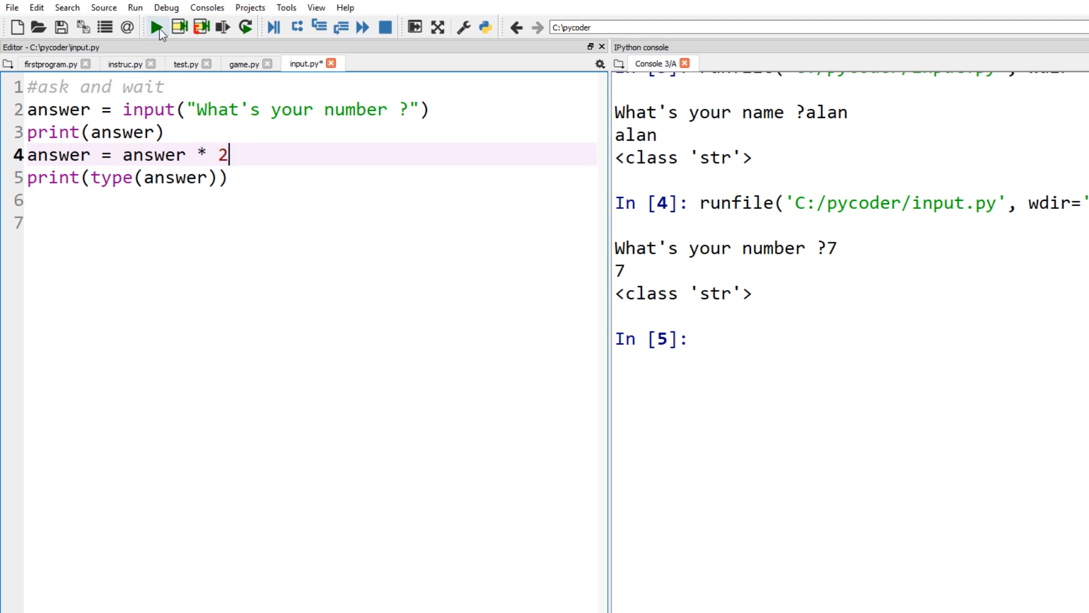
pyautogui.click(157, 27)
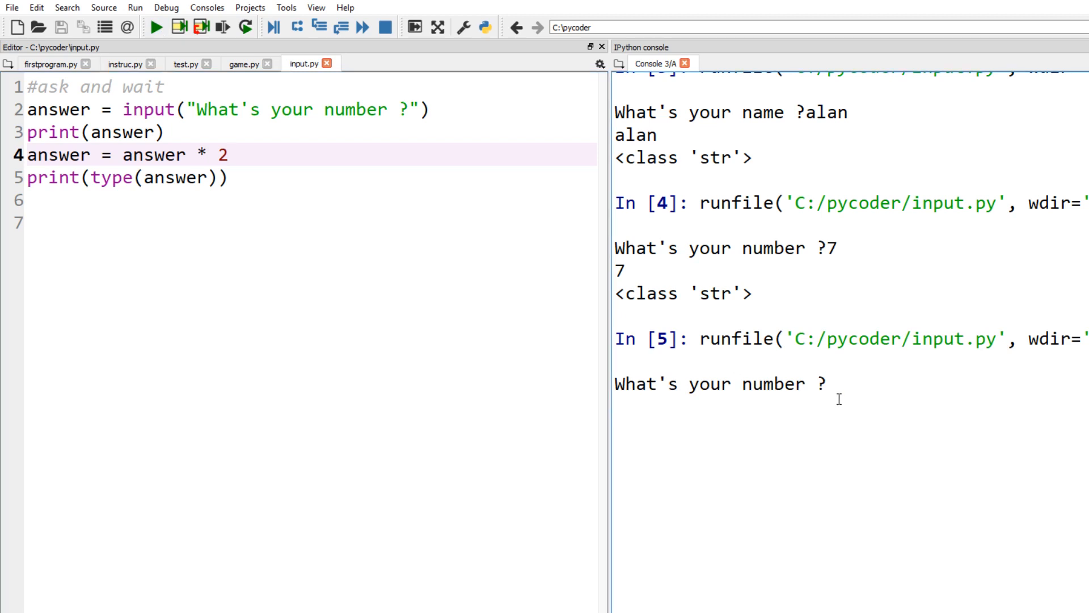
pyautogui.write('7')
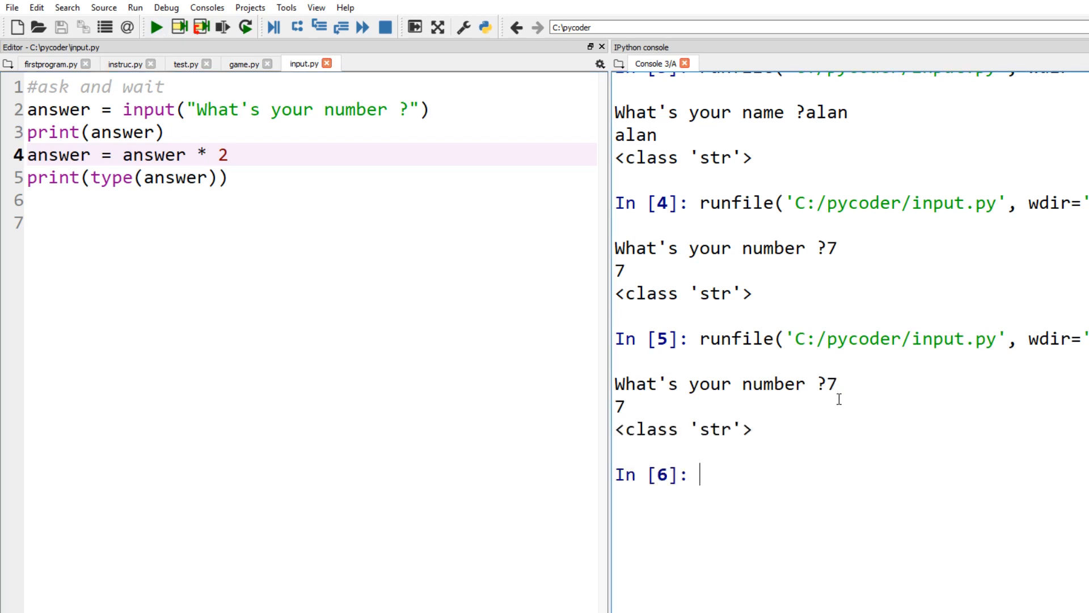
pyautogui.moveTo(206, 292)
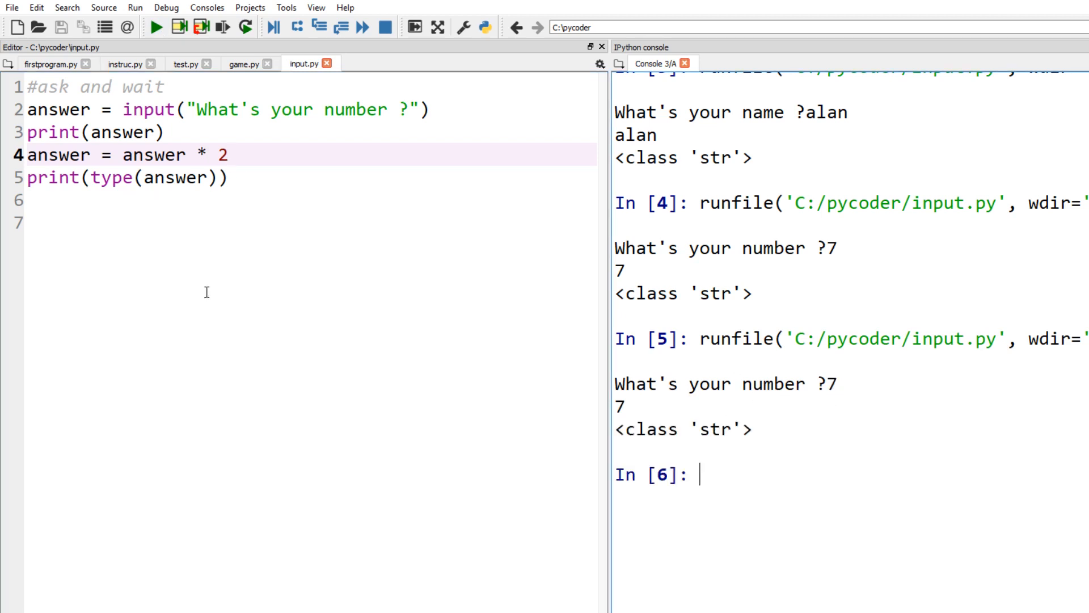
pyautogui.moveTo(232, 147)
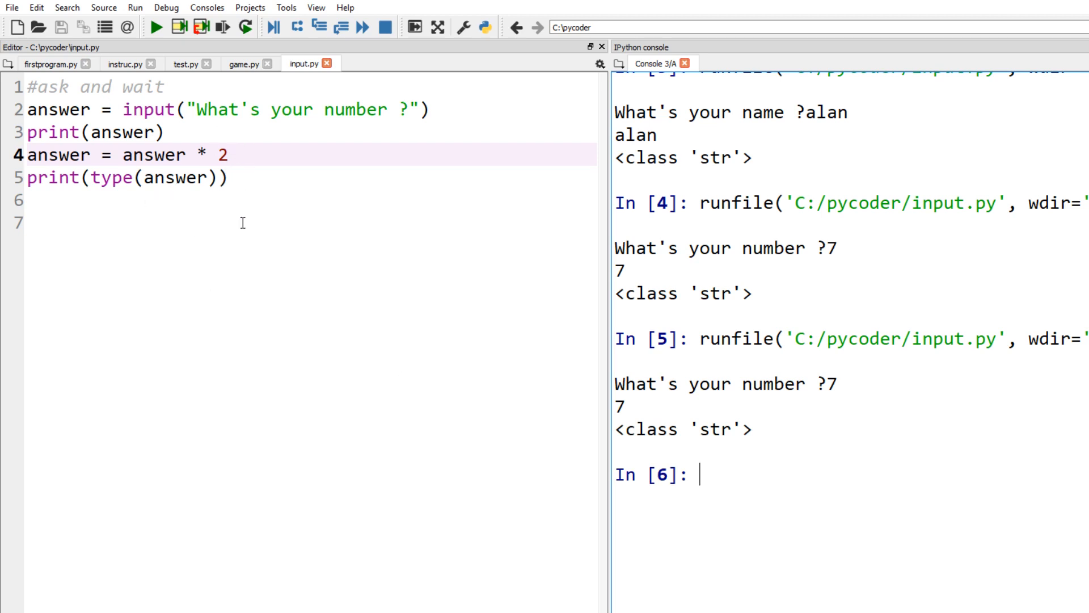
# Step: Add print(answer) after the doubling line and rerun with 7, printing 7, 77 and <class 'str'>
pyautogui.press('enter')
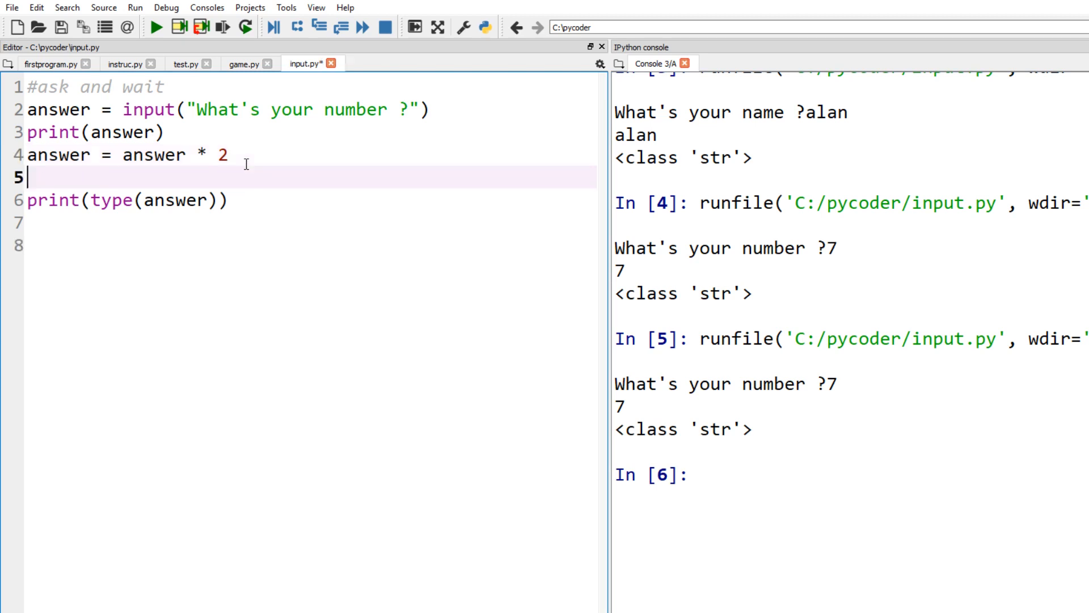
pyautogui.write('print')
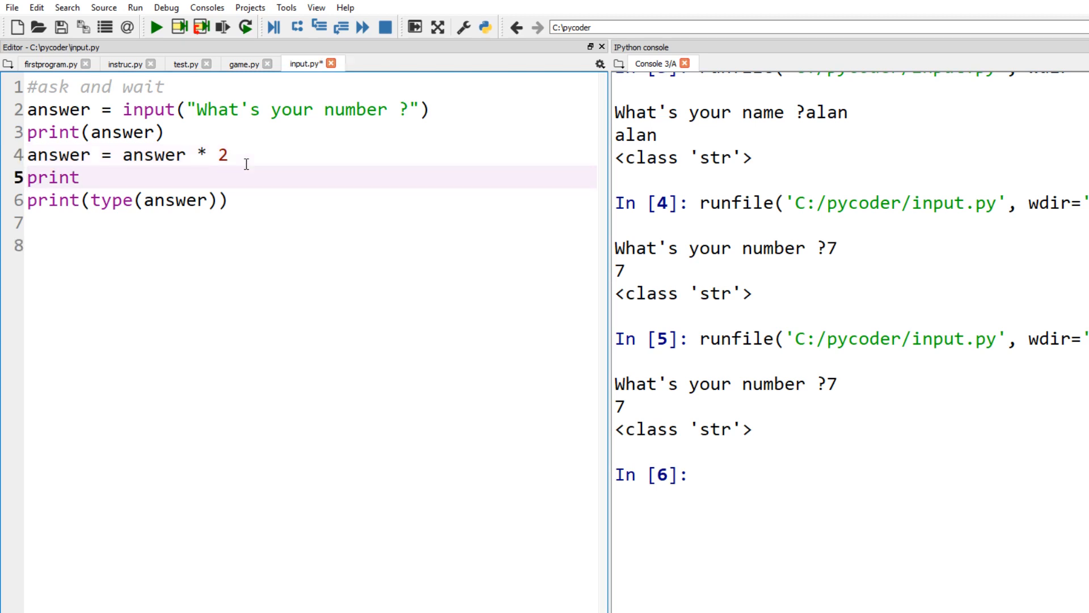
pyautogui.write('(an)')
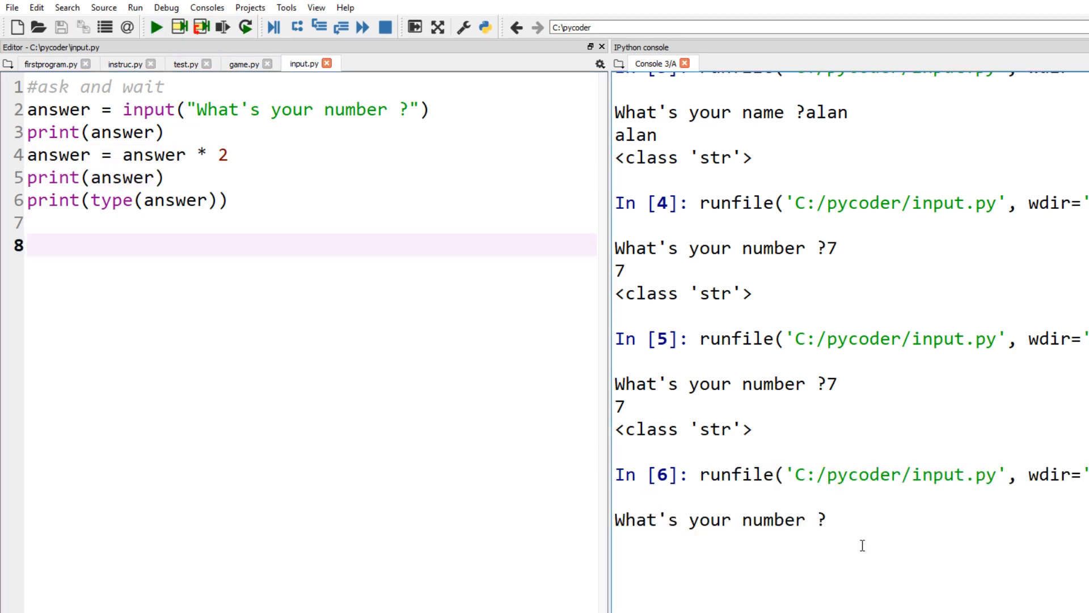
pyautogui.write('7')
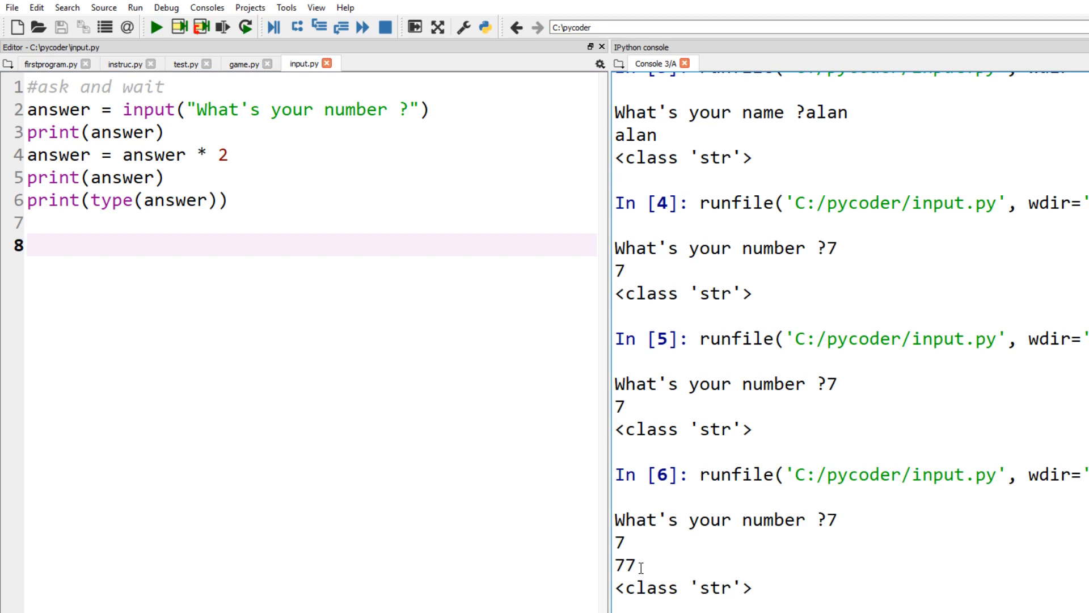
pyautogui.moveTo(708, 587)
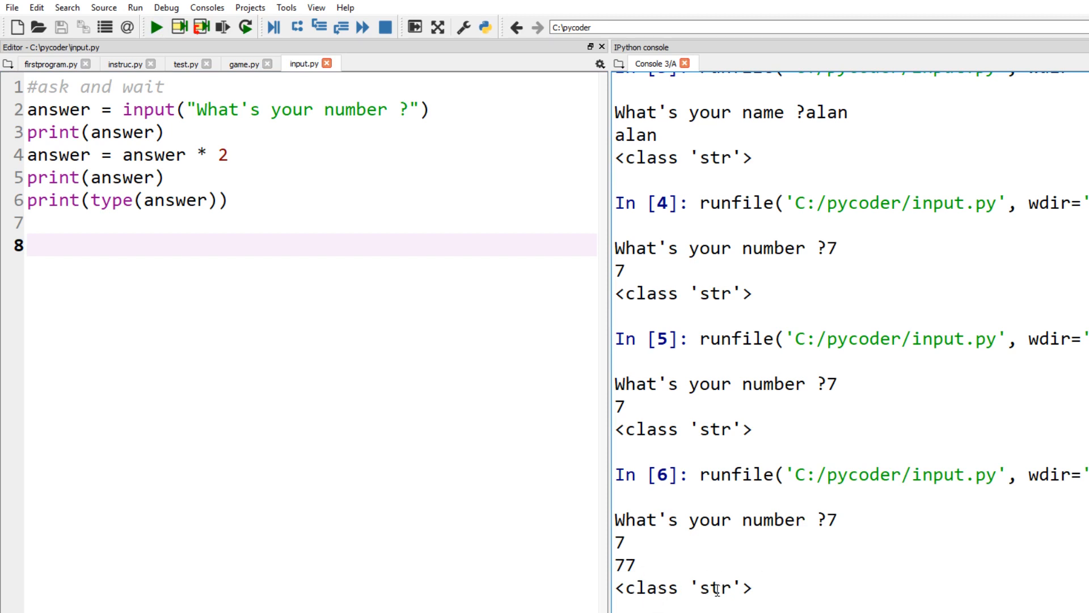
pyautogui.moveTo(723, 586)
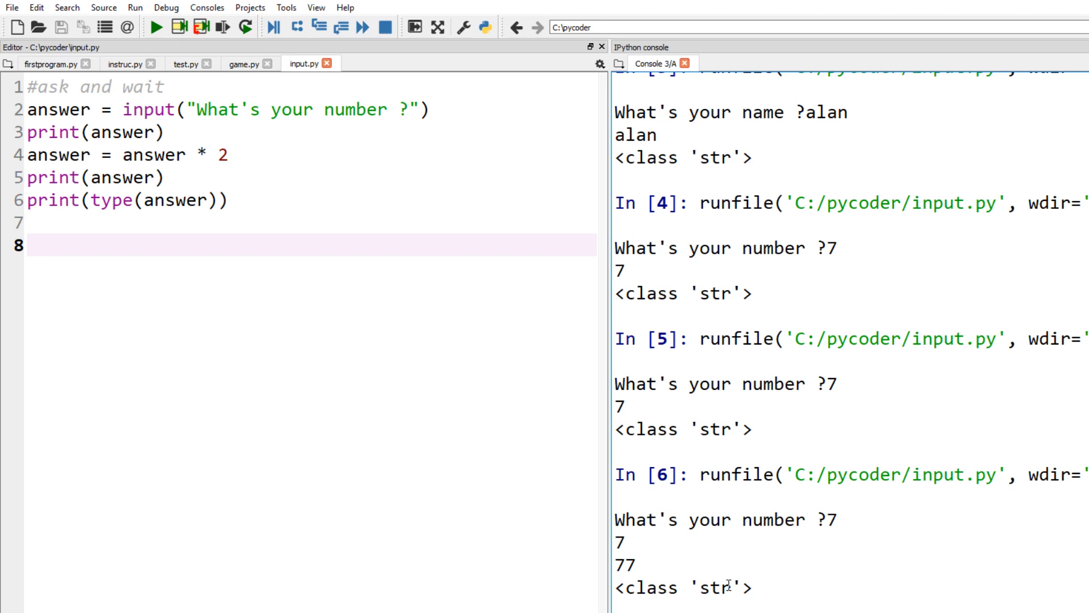
pyautogui.moveTo(187, 54)
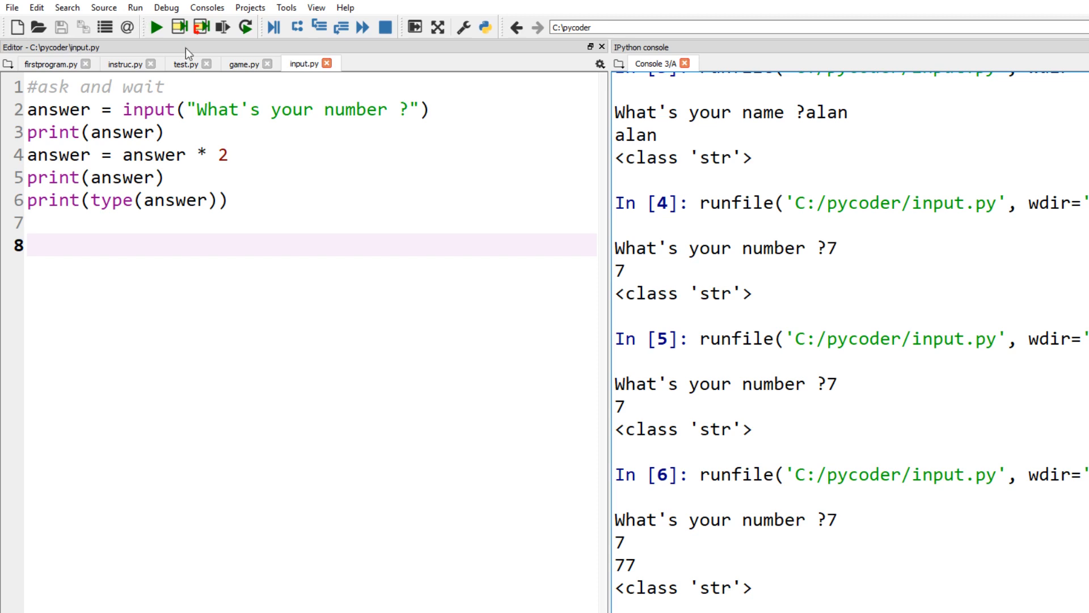
# Step: Change line 4 to 'answer = answer + 2' and rerun with 7, hitting a str concatenation TypeError
pyautogui.click(202, 154)
pyautogui.write('+')
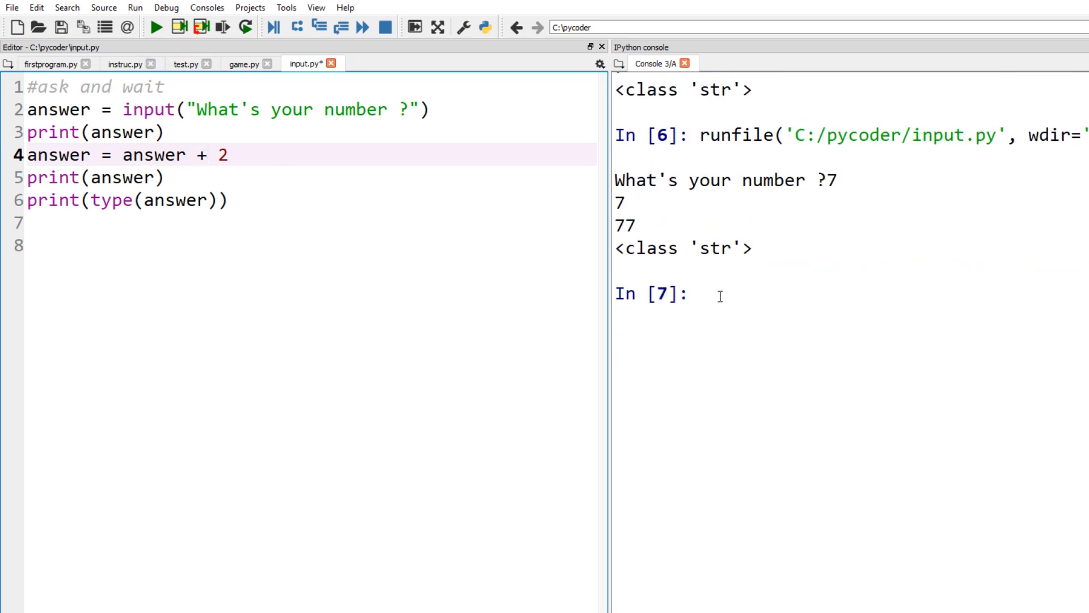
pyautogui.click(155, 27)
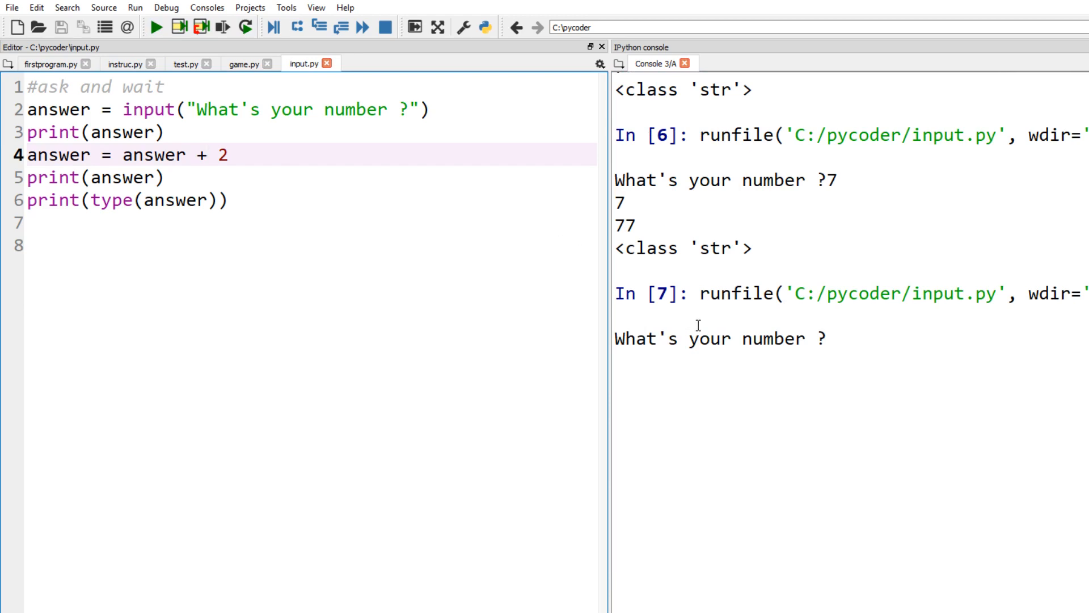
pyautogui.write('7')
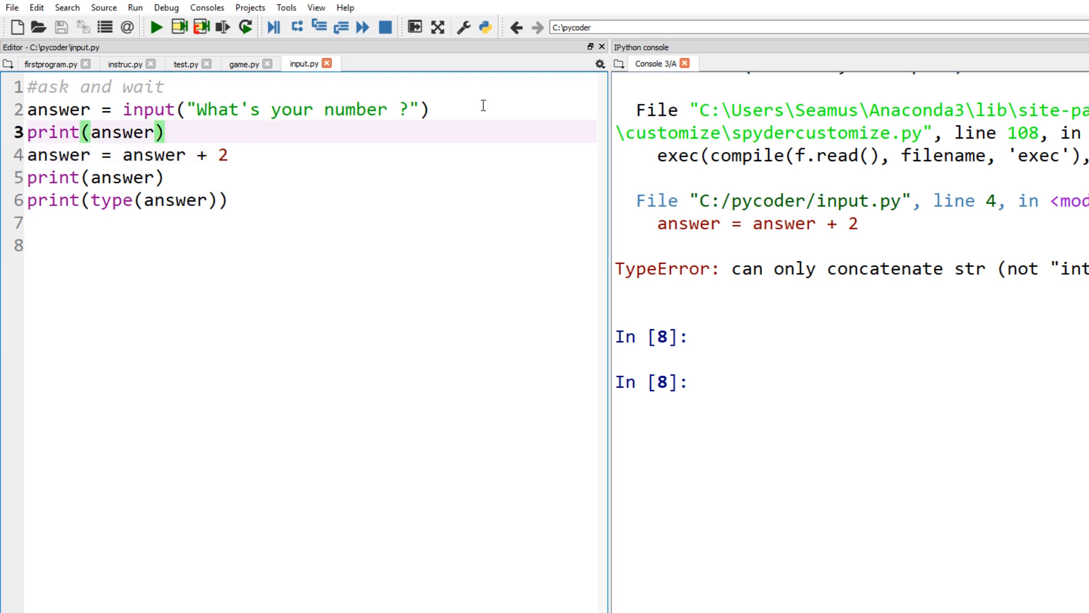
# Step: Insert 'answer = int(answer)' after the input line and rerun with 7, printing 7, 9 and <class 'int'>
pyautogui.press('enter')
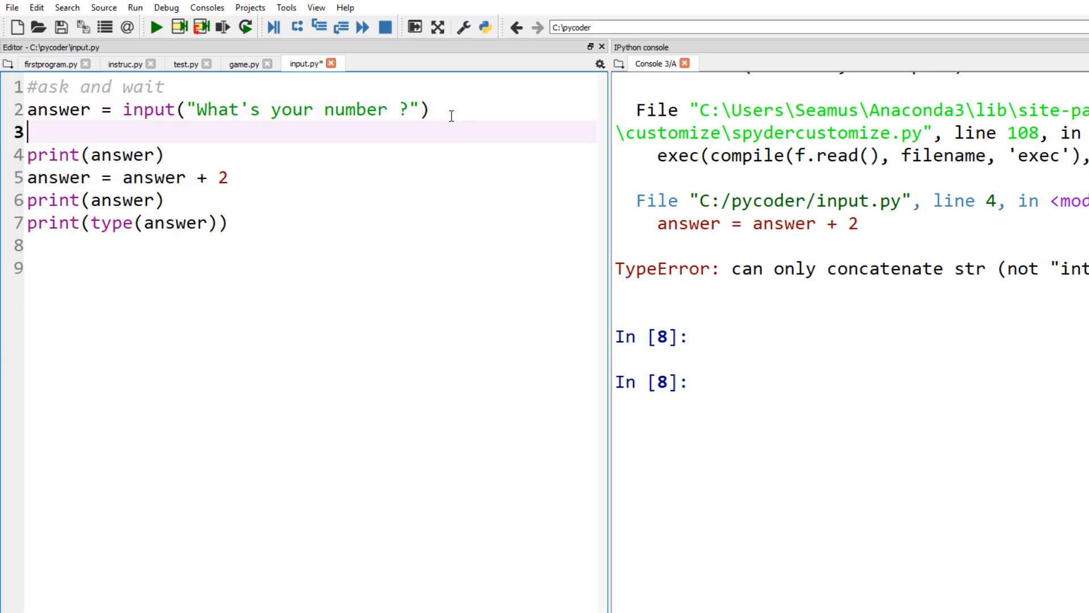
pyautogui.write('i')
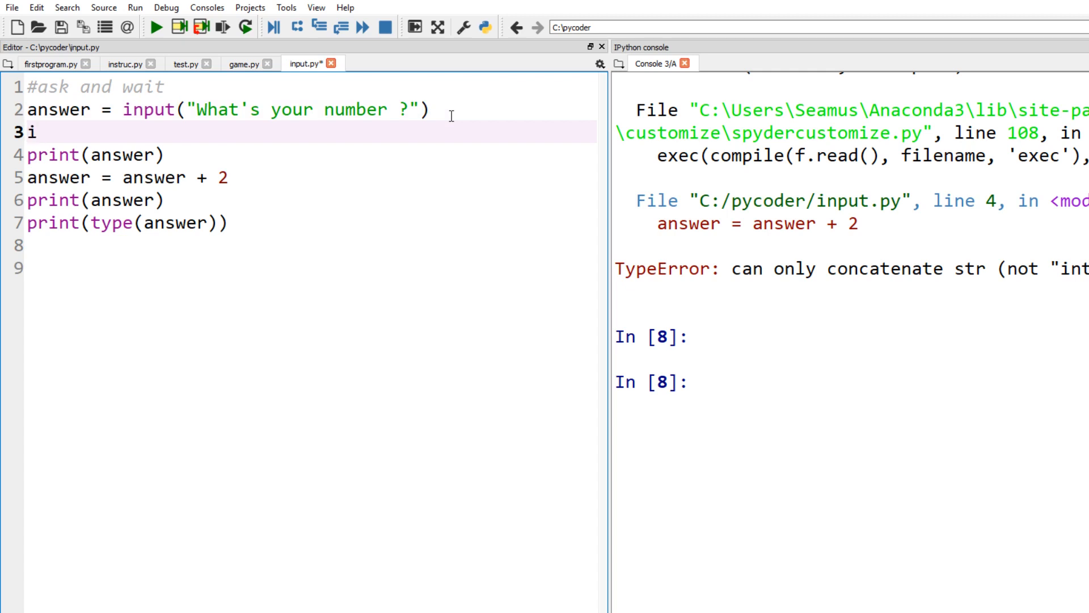
pyautogui.write('nt')
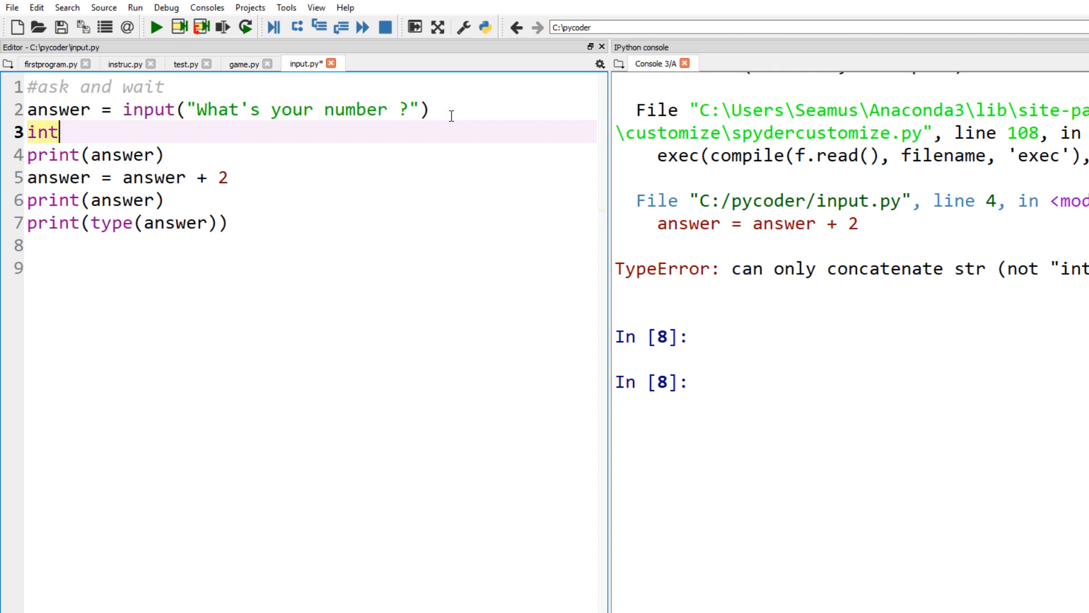
pyautogui.press('backspace')
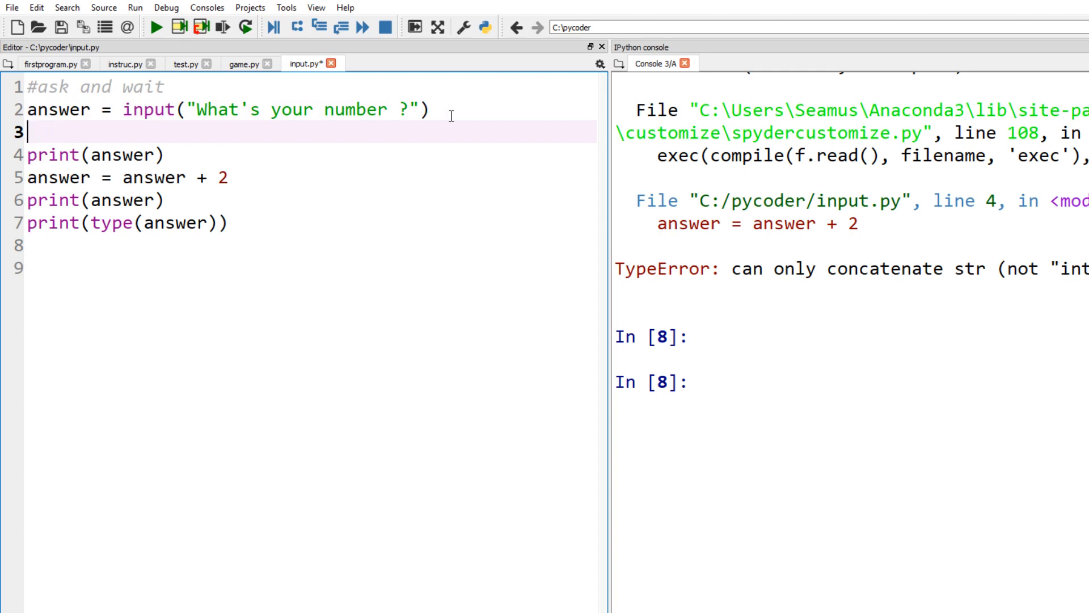
pyautogui.write('answerv')
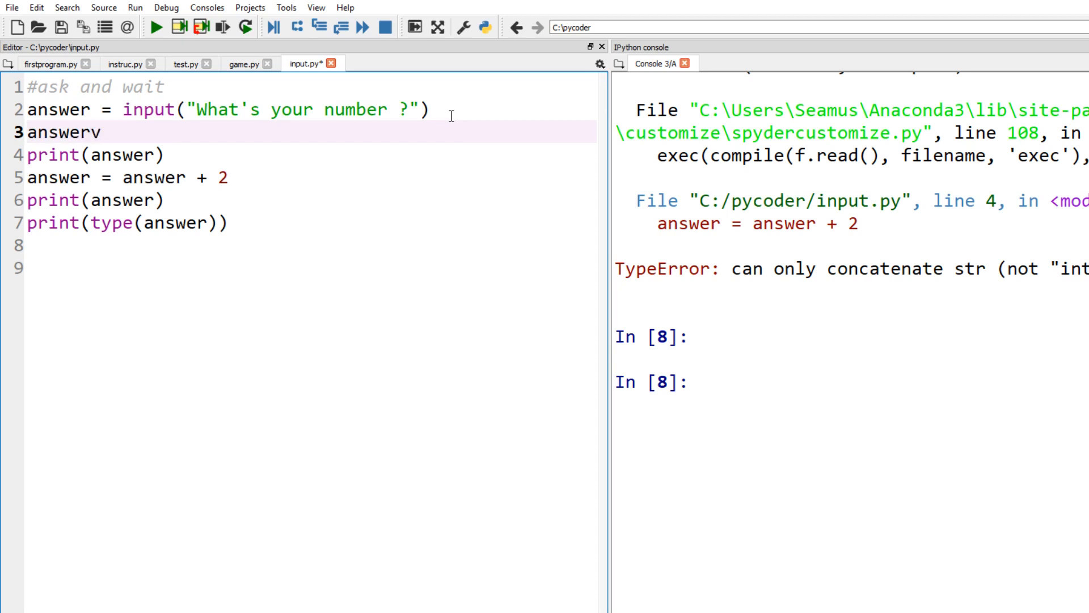
pyautogui.press('backspace')
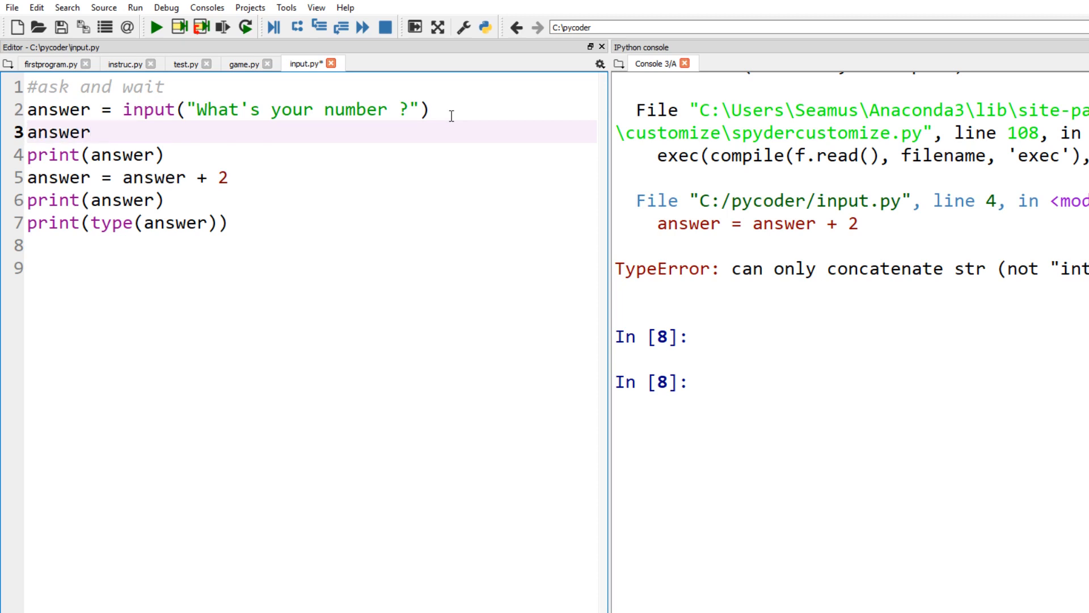
pyautogui.write('=')
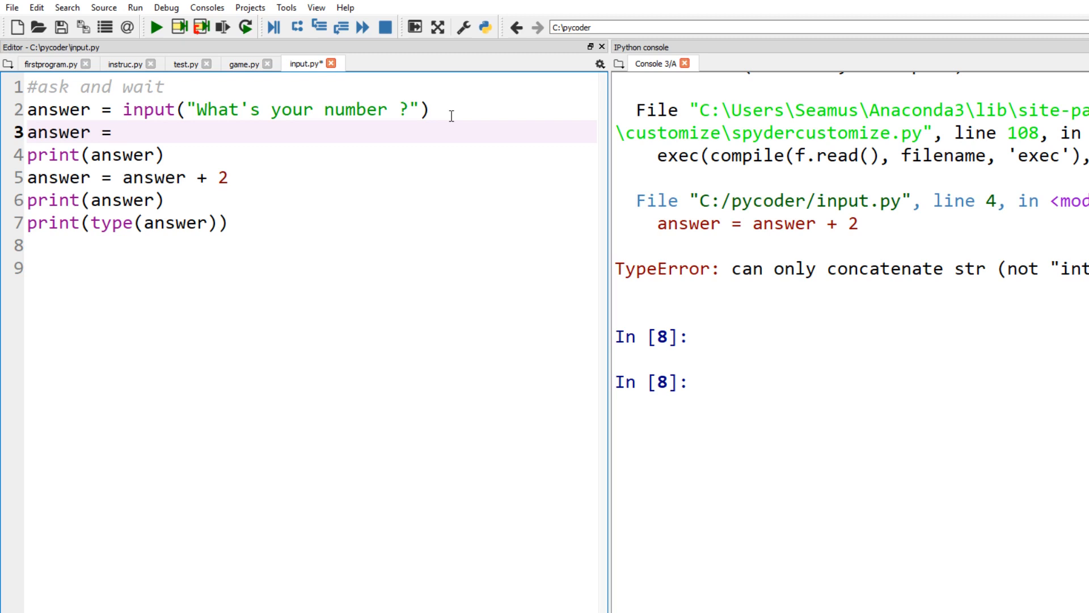
pyautogui.write('int()')
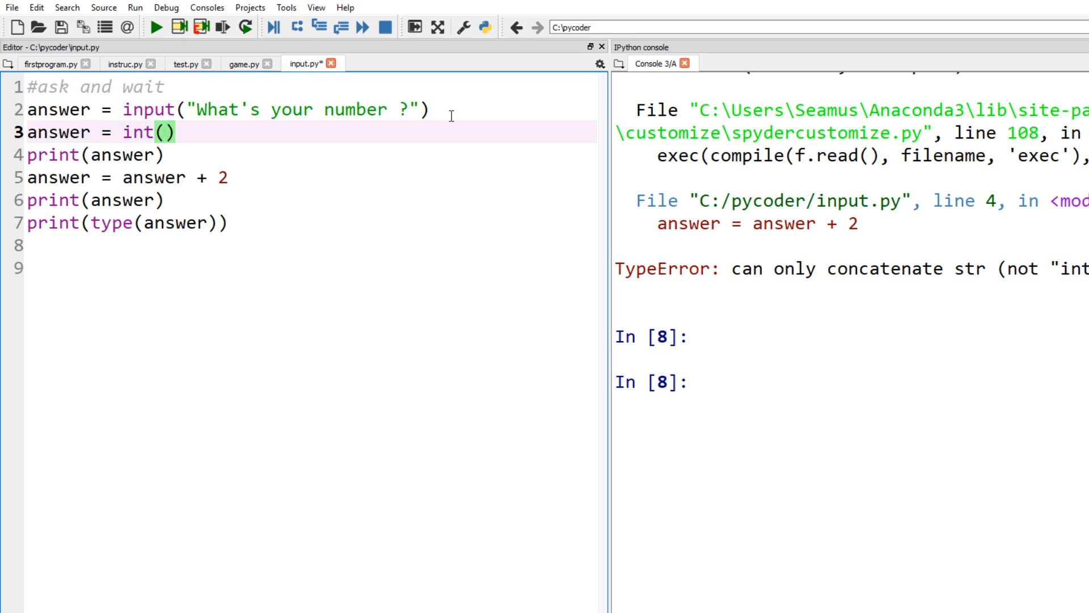
pyautogui.write('answer')
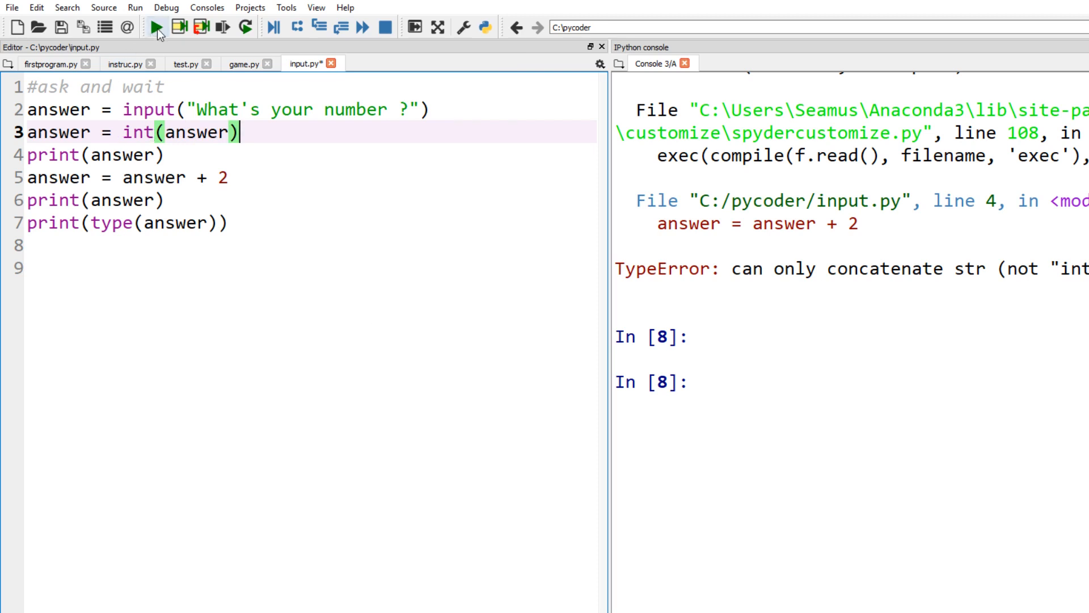
pyautogui.click(155, 26)
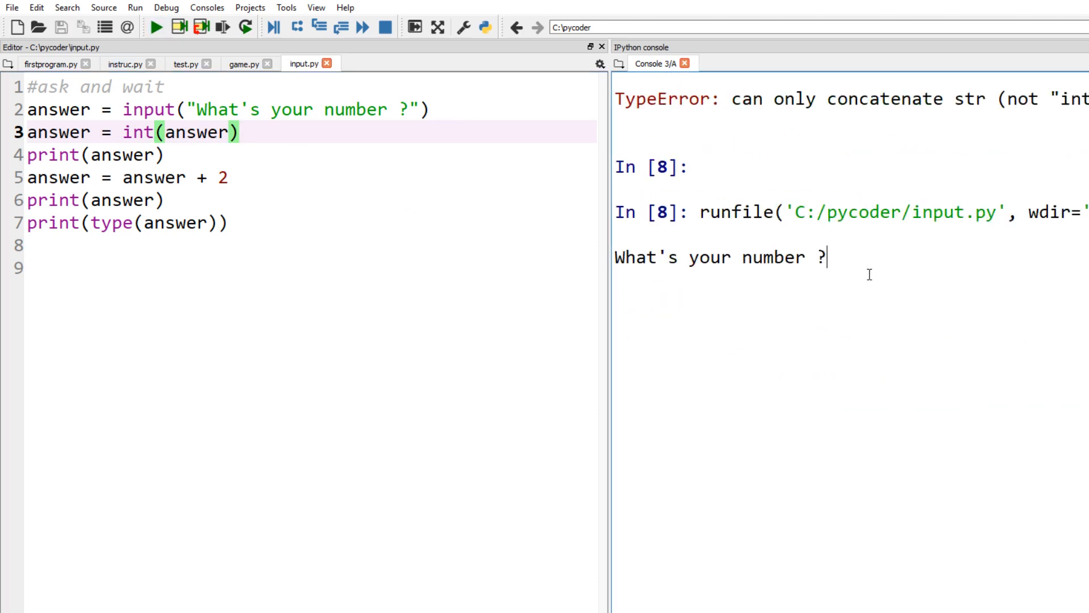
pyautogui.write('7')
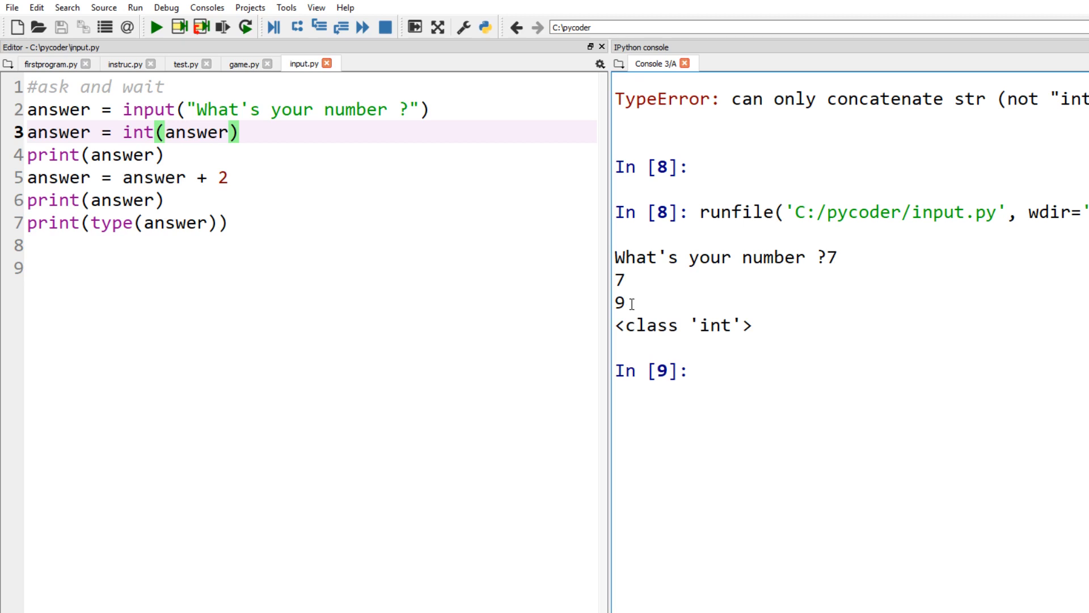
pyautogui.moveTo(656, 353)
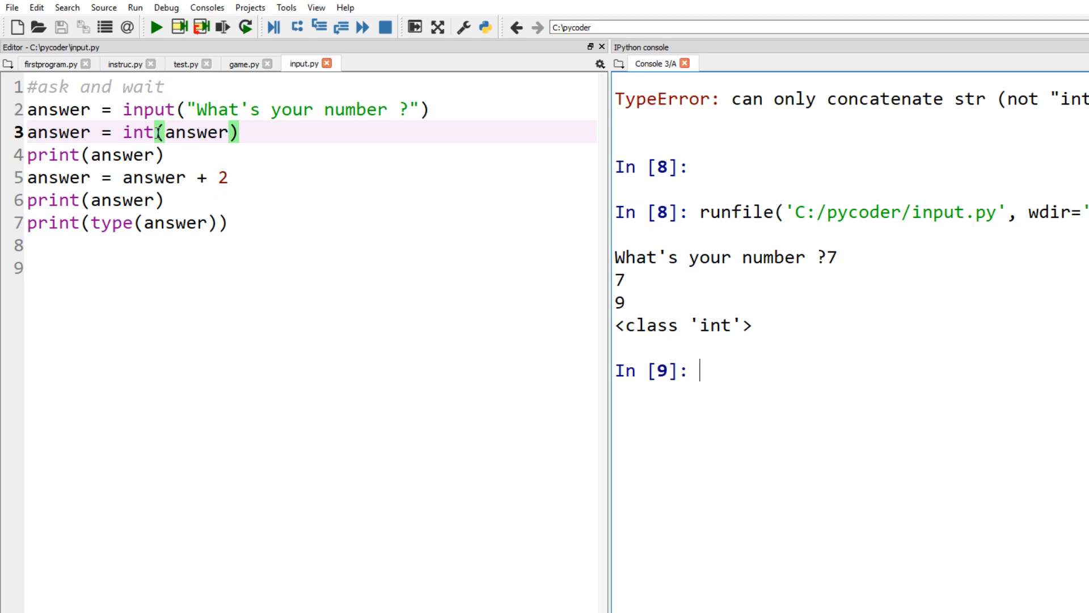
# Step: Change int(answer) to float(answer) on line 3, rerun, and enter 7 to print 7.0, 9.0 and <class 'float'>
pyautogui.doubleClick(138, 132)
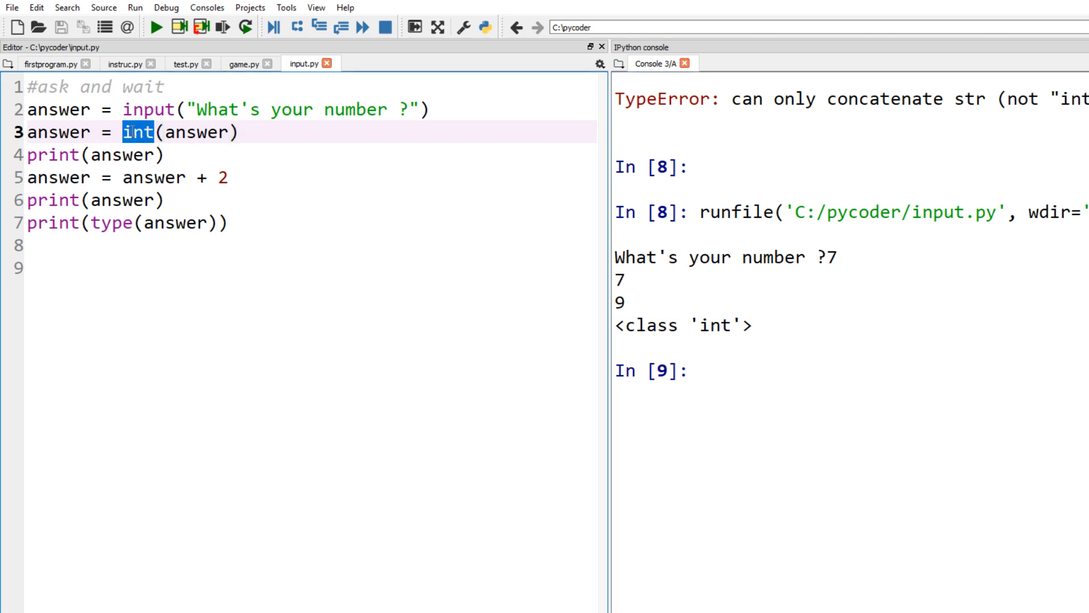
pyautogui.write('float')
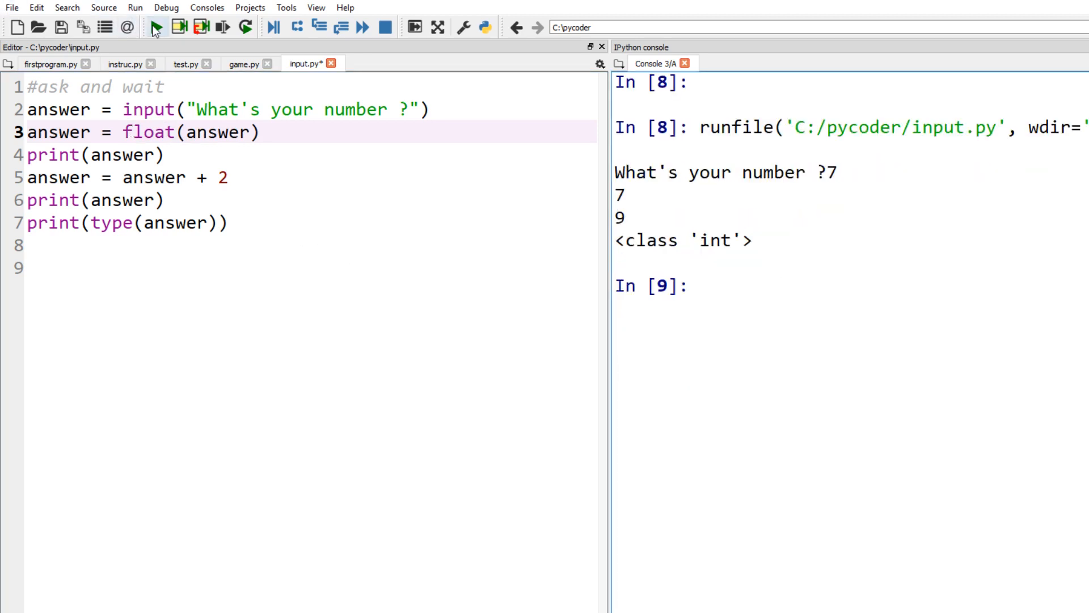
pyautogui.click(156, 28)
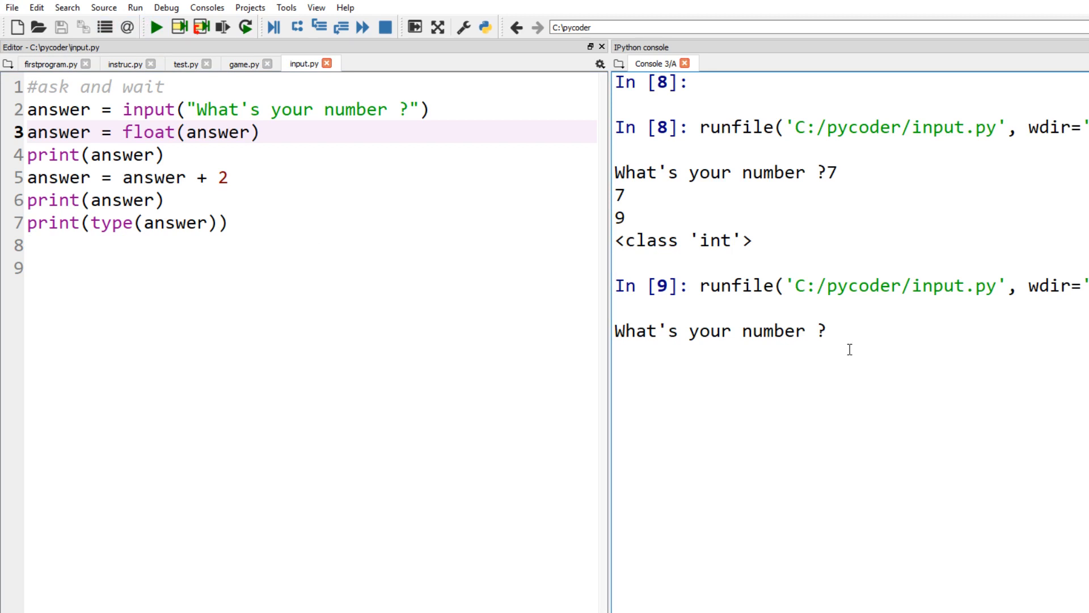
pyautogui.write('7')
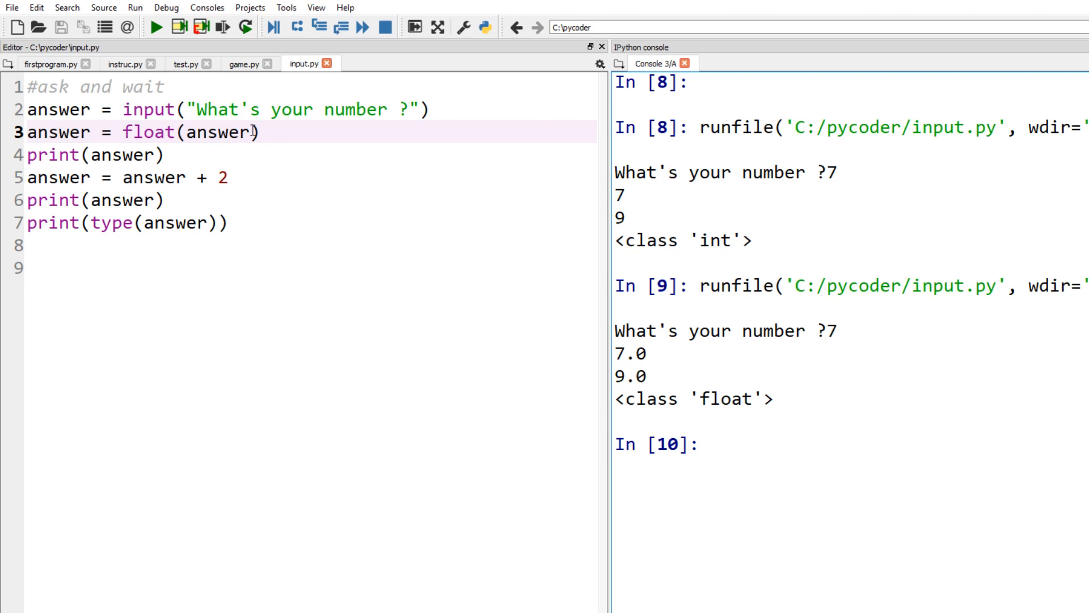
pyautogui.doubleClick(187, 133)
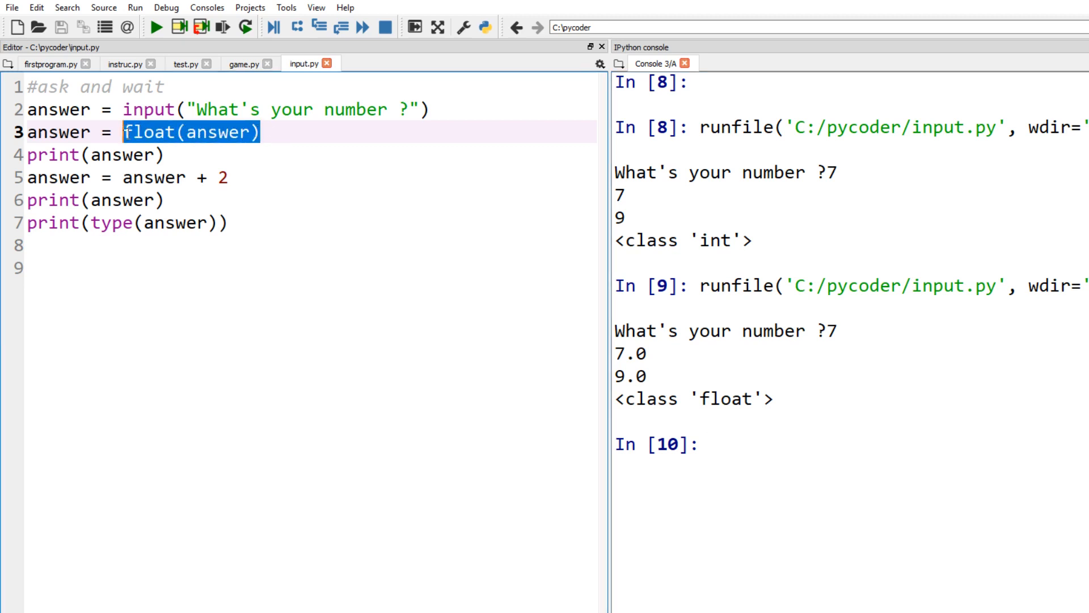